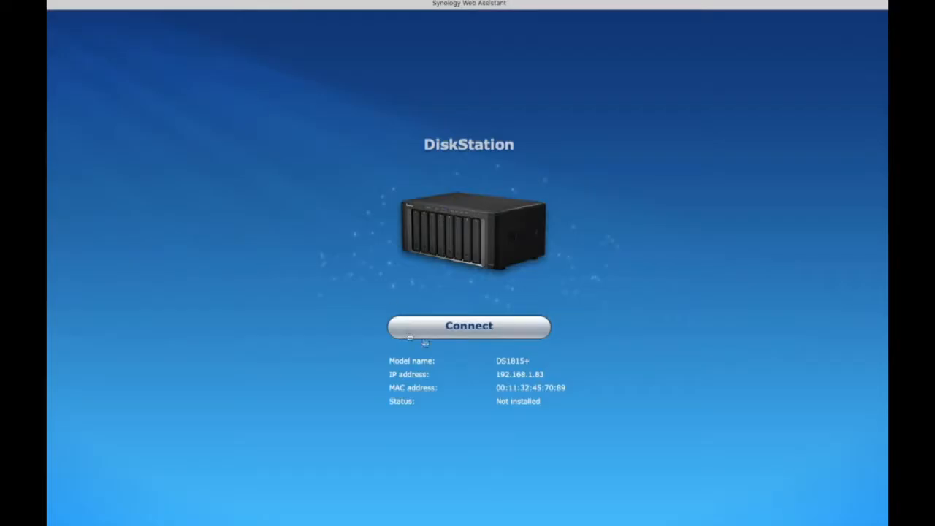
Connect to the discovered DS1815+ and install the latest DSM.
click(468, 326)
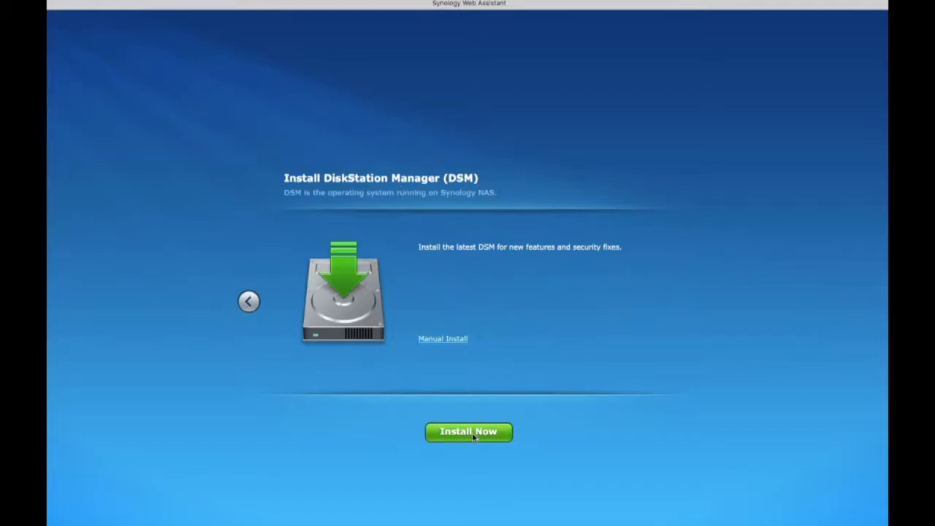
click(468, 432)
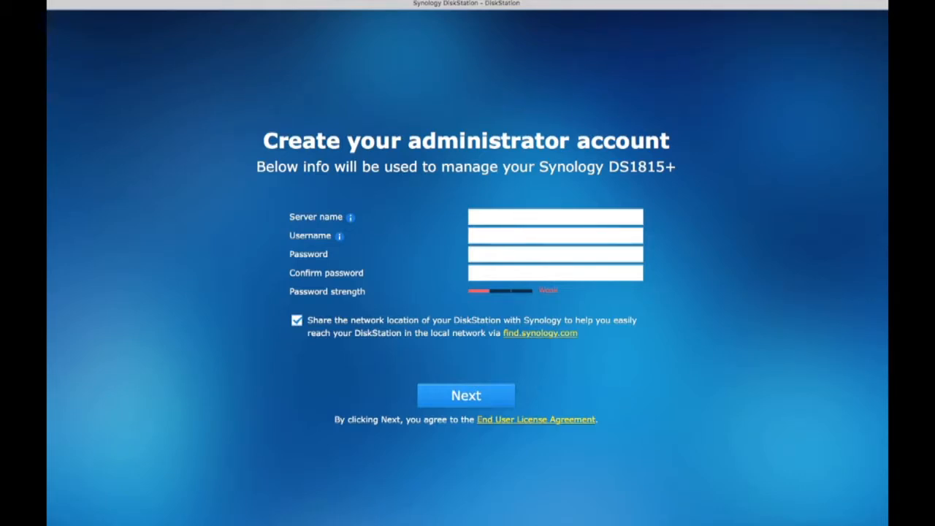
mouse_move(616, 212)
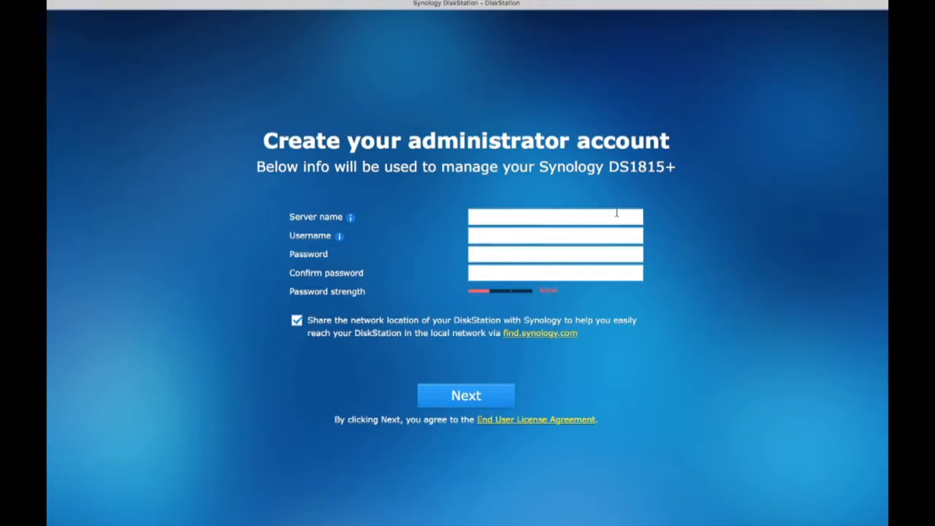
Create administrator 'admin' on server DS1815 with a strong password and continue.
text(DS)
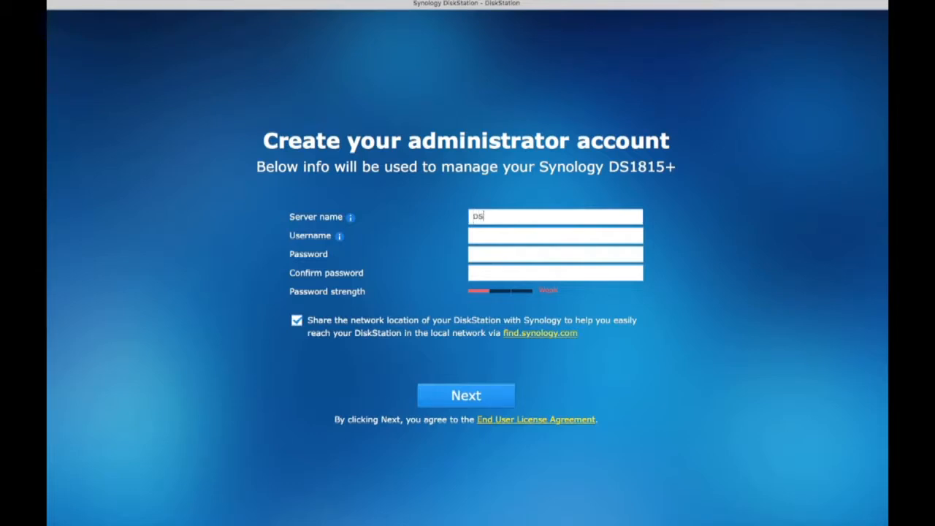
text(1815)
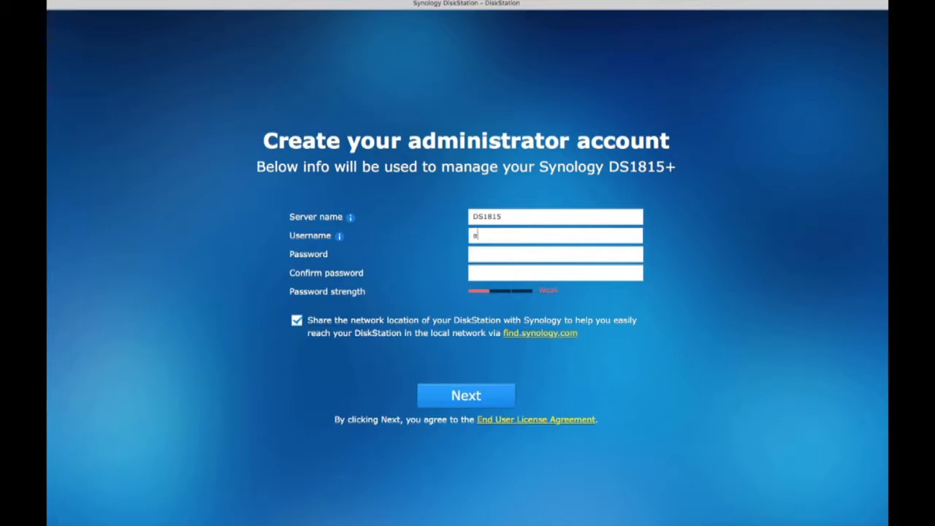
text(admin)
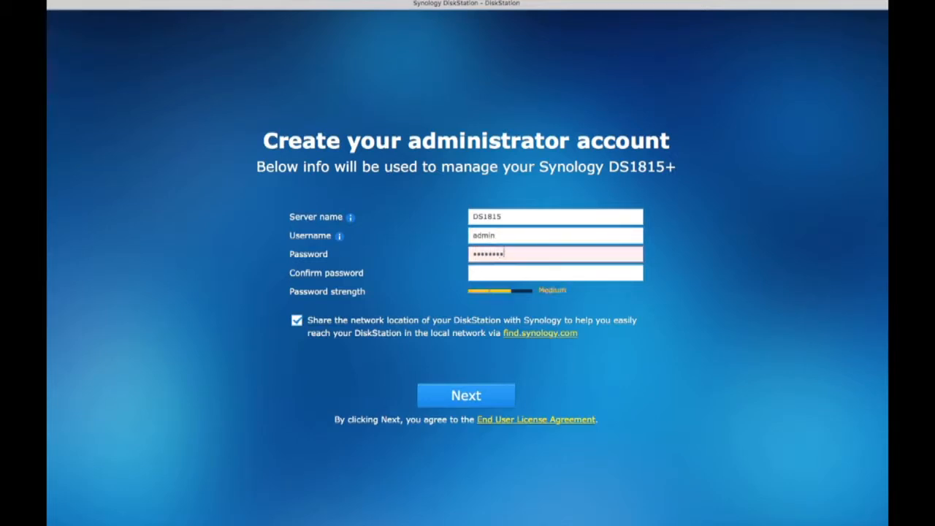
text(••••••)
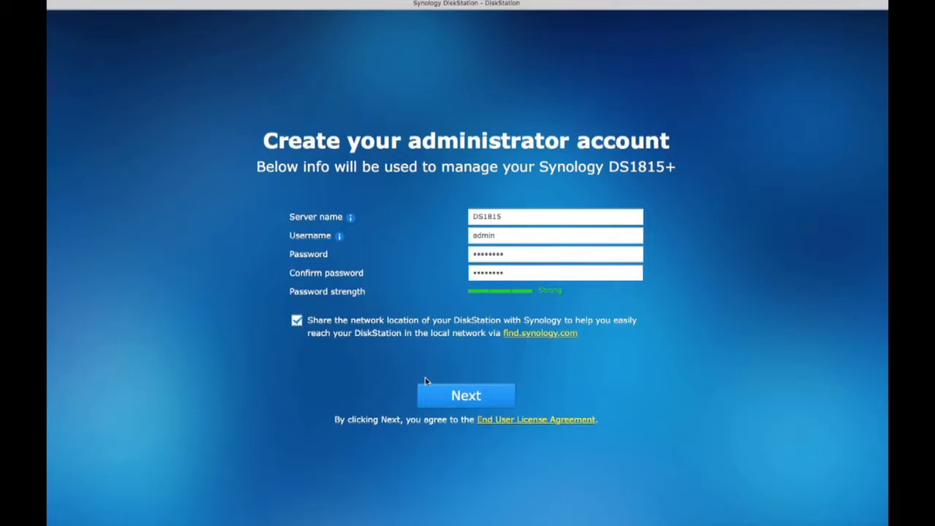
mouse_move(448, 414)
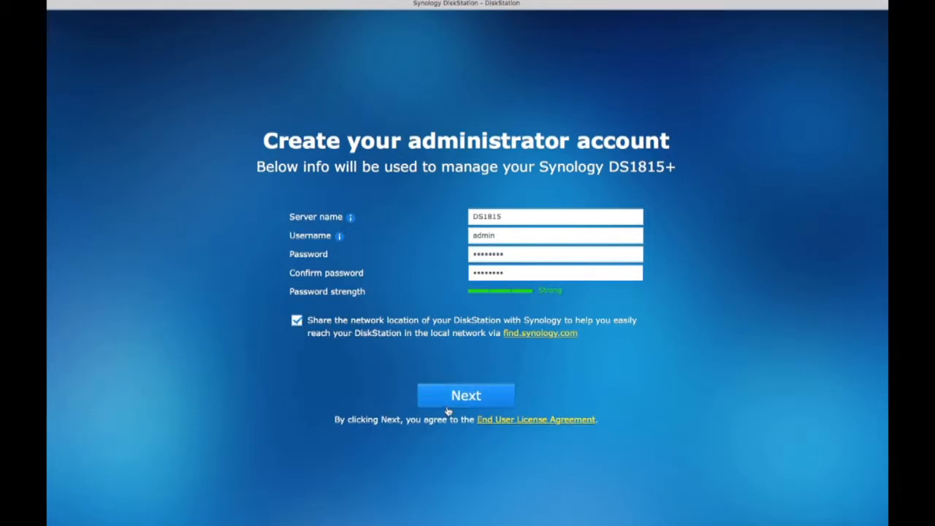
click(466, 396)
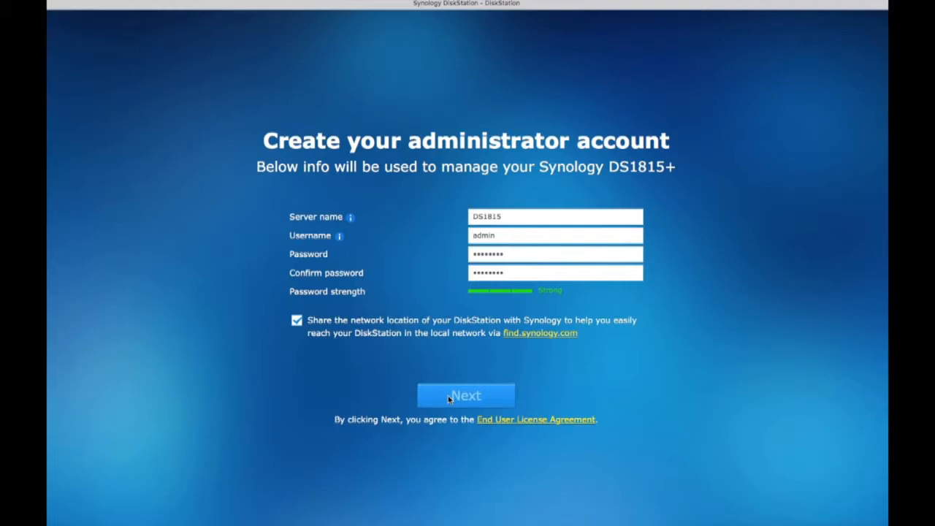
click(465, 395)
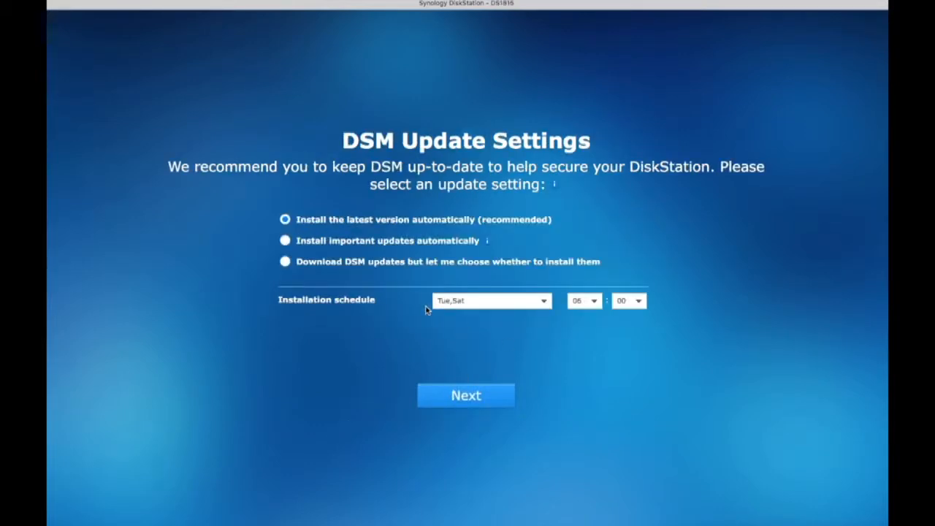
mouse_move(417, 303)
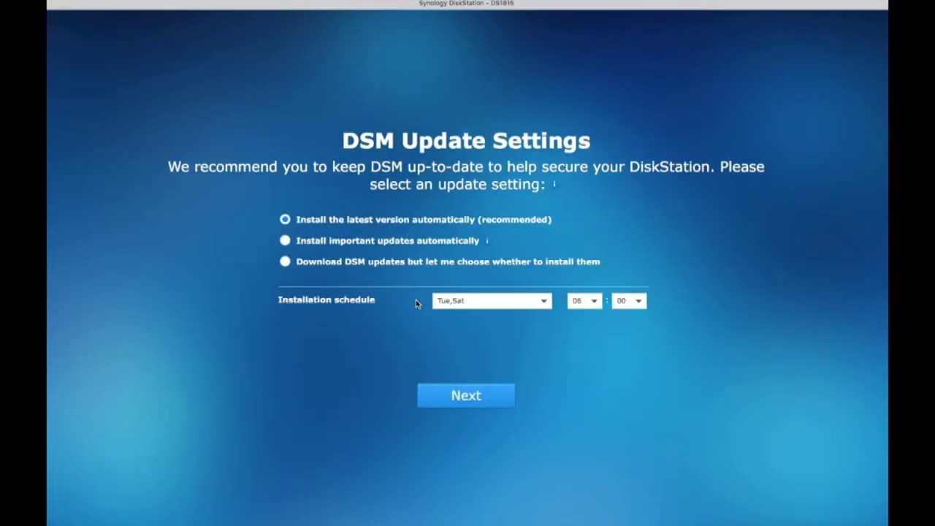
mouse_move(333, 269)
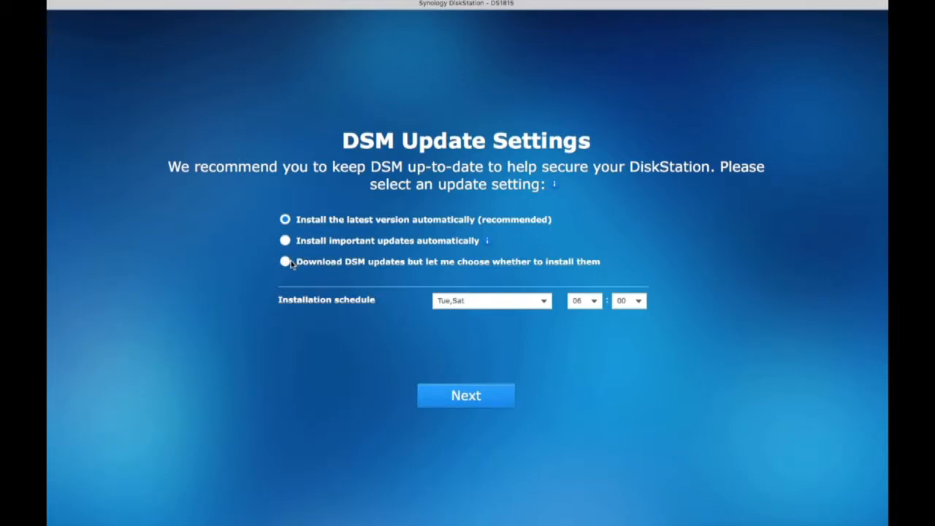
Set DSM updates to download-only with manual install, scheduled Saturdays at 06:00.
click(285, 262)
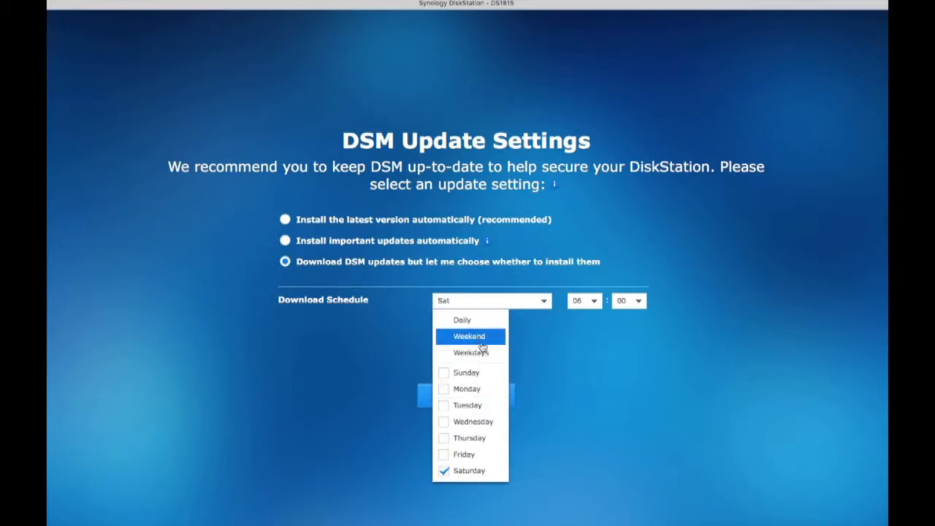
click(469, 337)
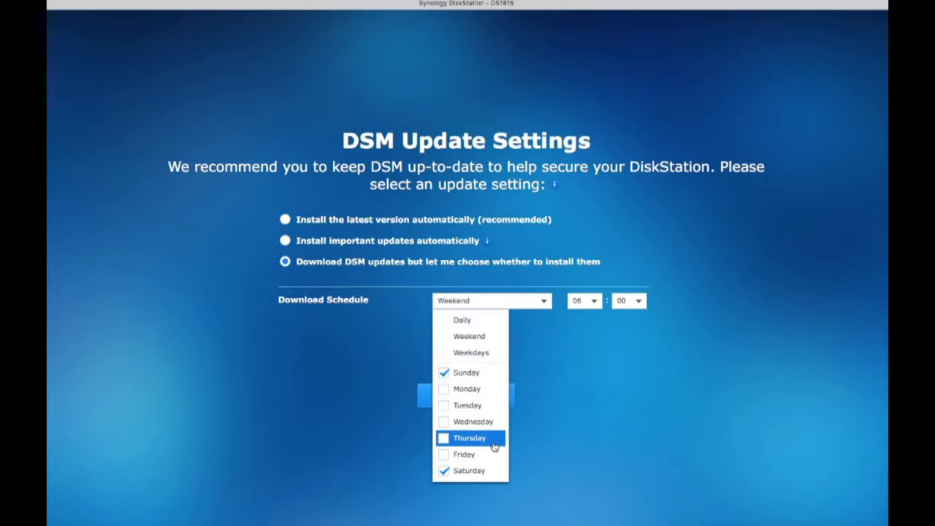
click(445, 372)
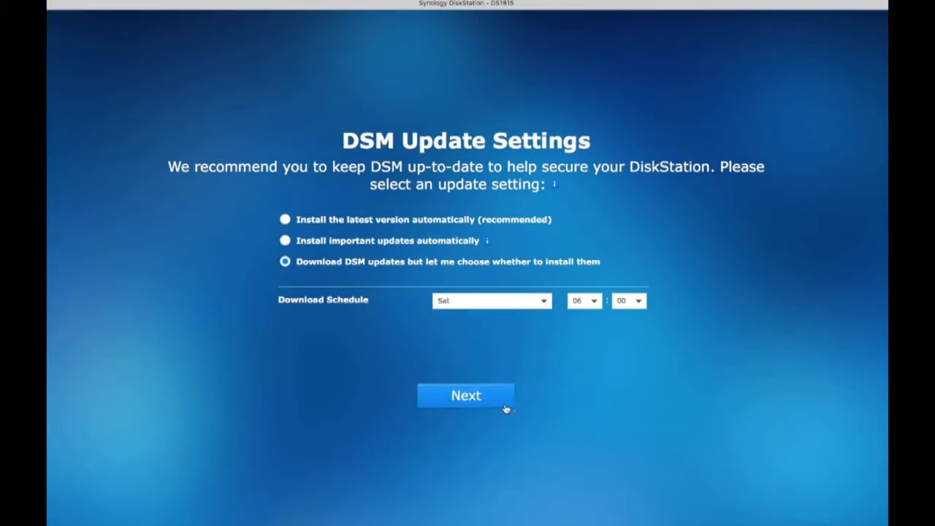
click(467, 396)
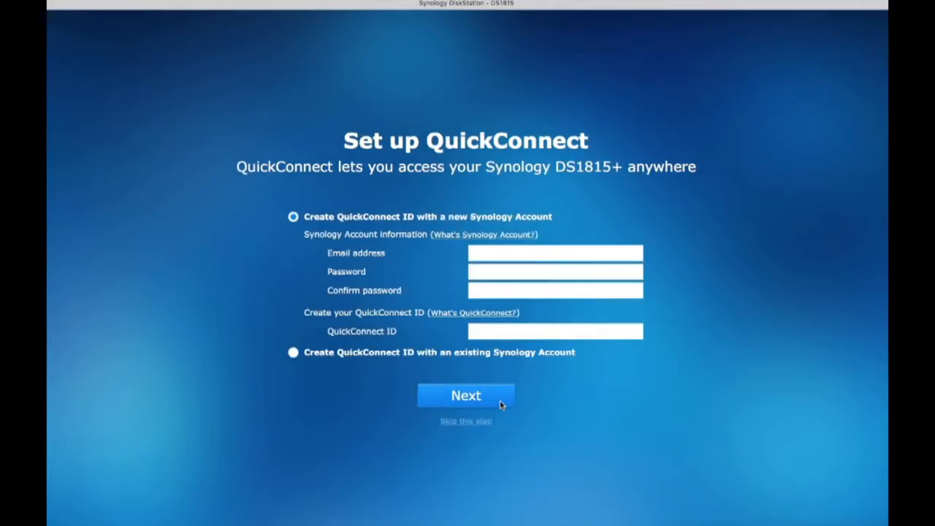
View the 'What's Synology Account?' explanation, then dismiss it to skip QuickConnect.
click(555, 253)
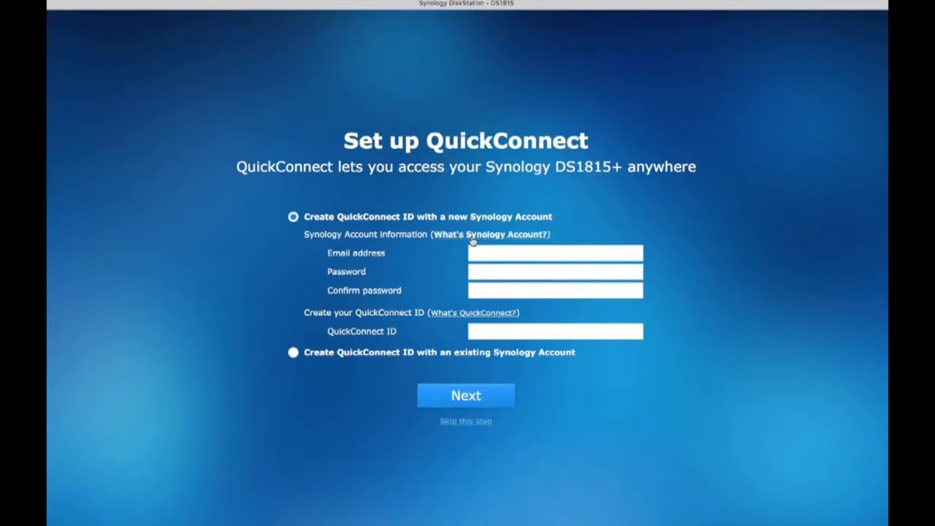
click(490, 234)
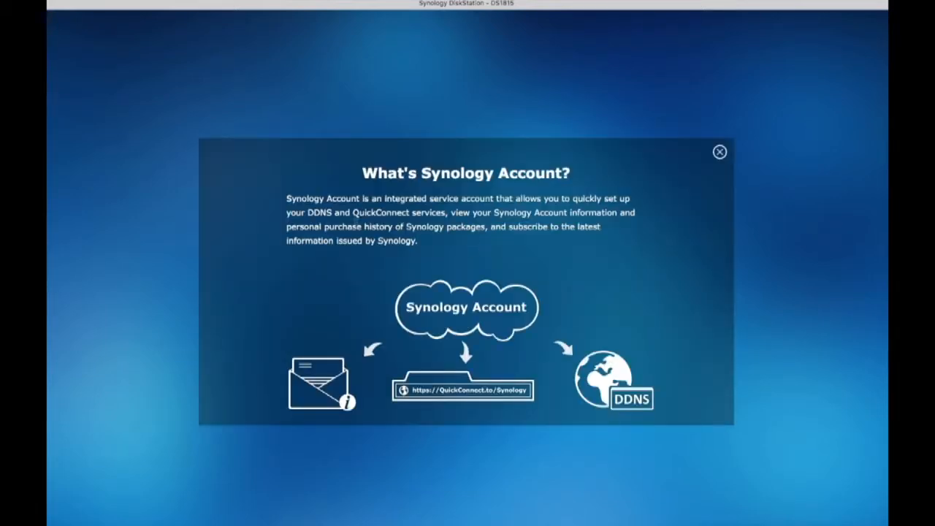
mouse_move(837, 365)
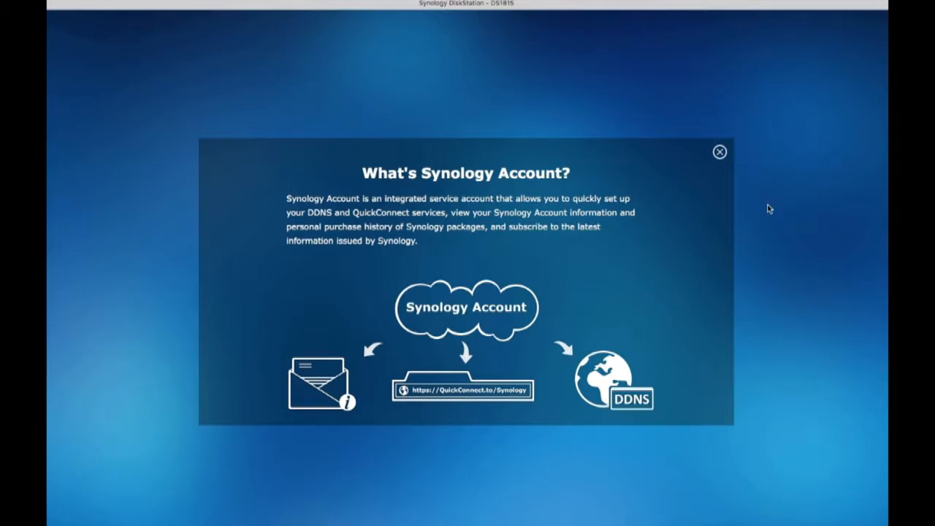
click(719, 152)
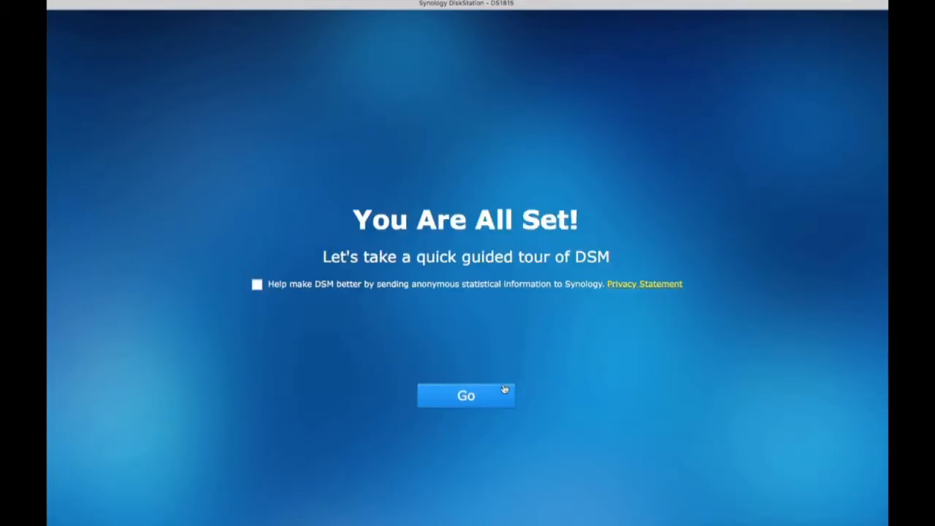
Finish the setup wizard with Go and begin the DSM guided tour.
click(466, 395)
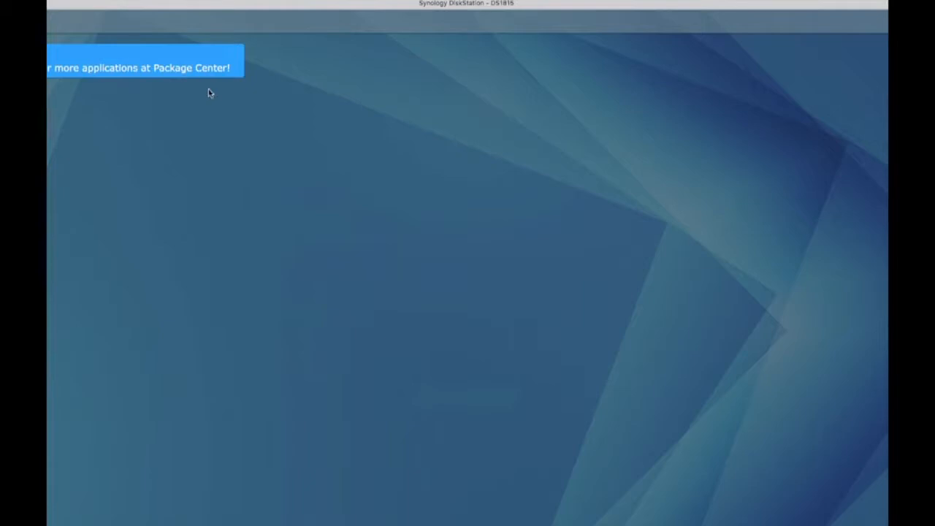
mouse_move(182, 96)
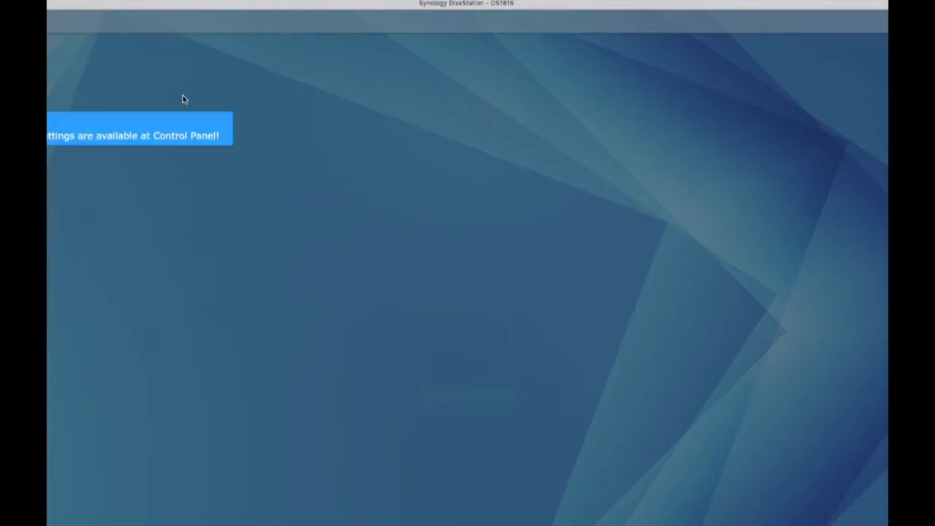
mouse_move(196, 99)
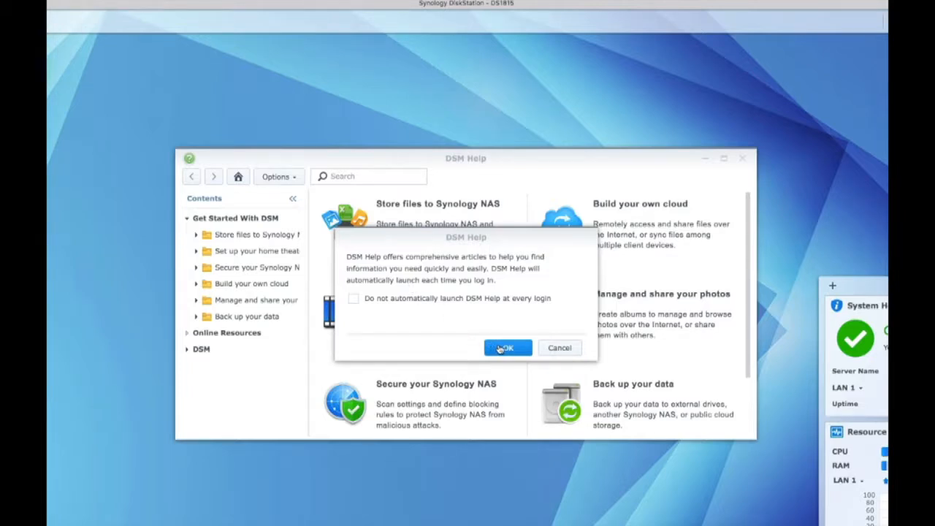
Browse DSM Help articles on Online Resources, Control Panel and Package Center.
click(508, 347)
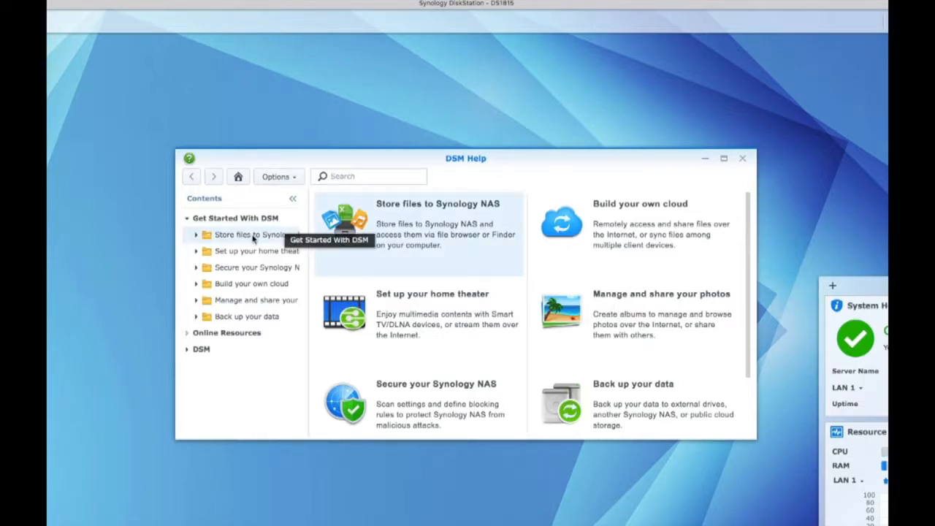
mouse_move(254, 315)
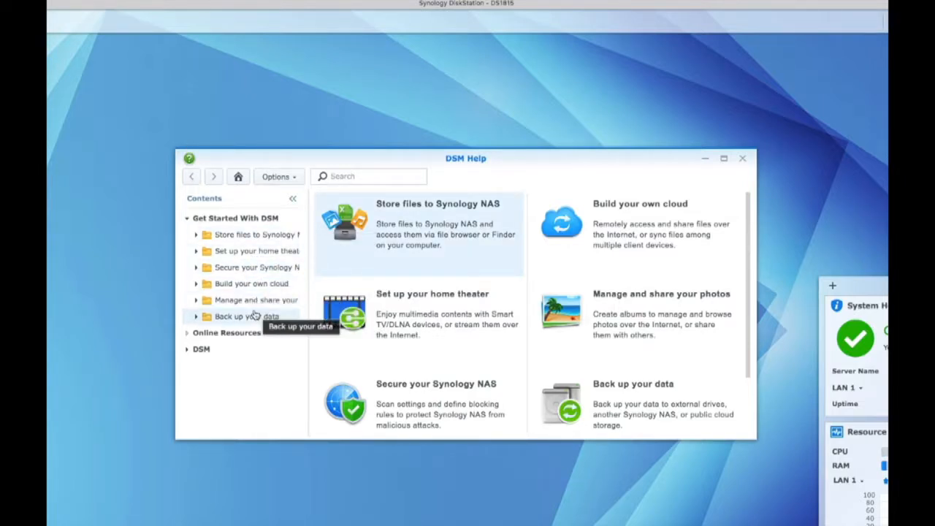
mouse_move(257, 283)
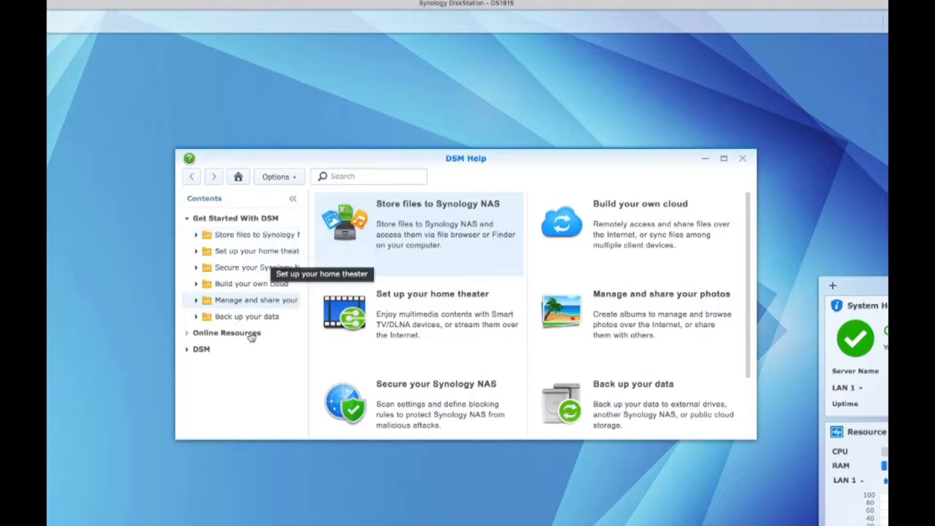
click(227, 333)
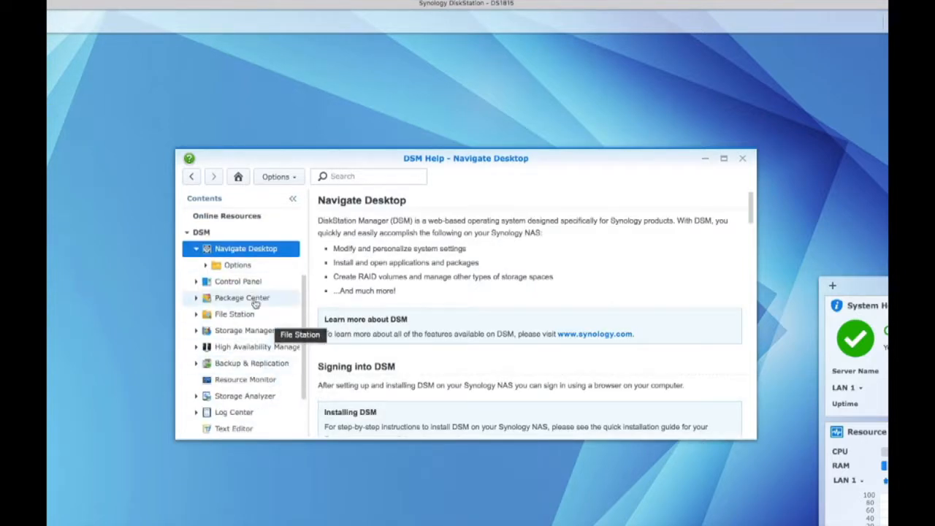
click(237, 282)
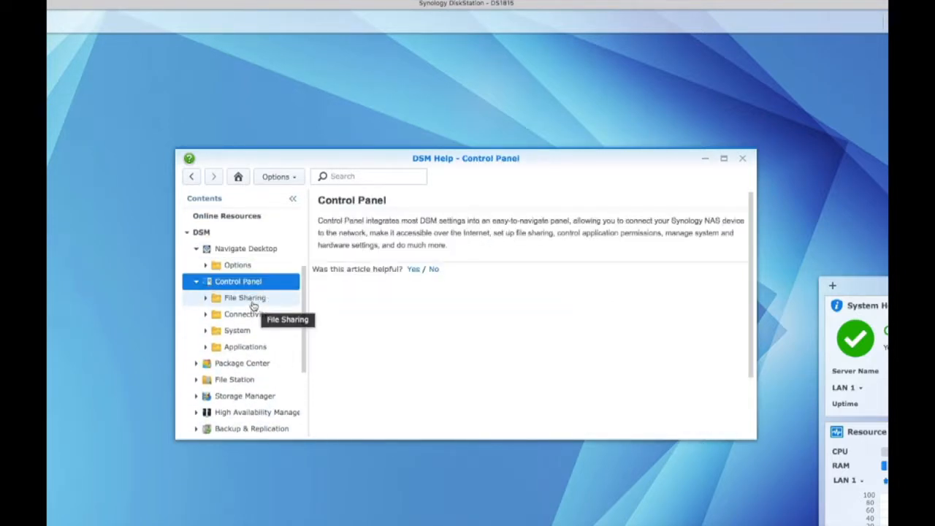
click(241, 363)
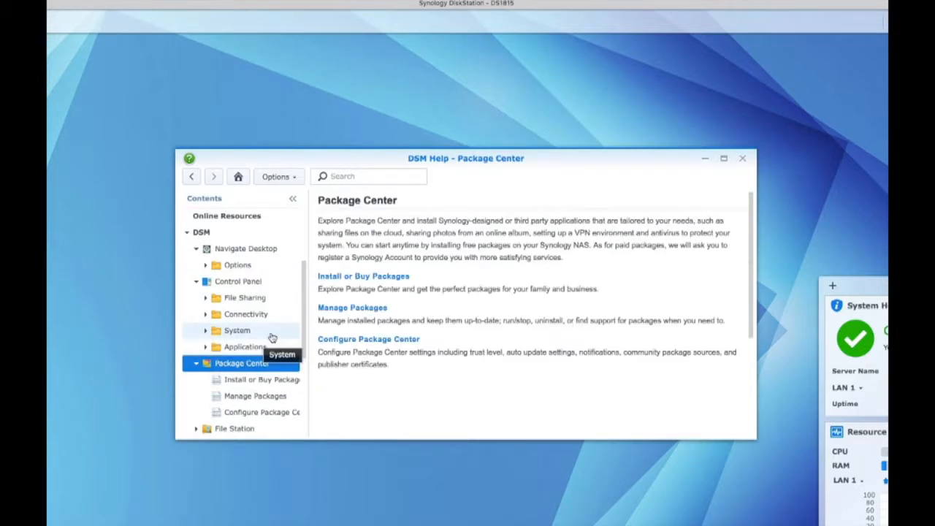
scroll(down, 3)
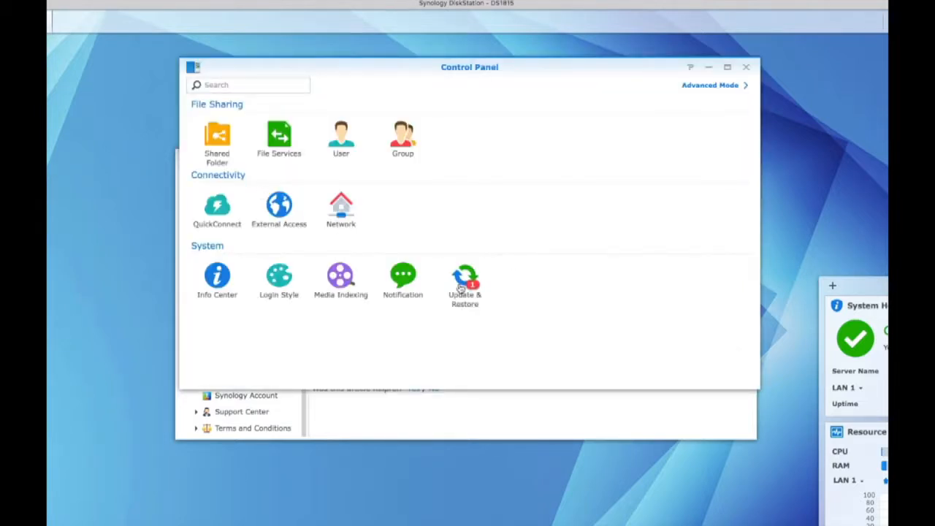
View DSM Update in Control Panel: version 5.2-5644, update 2 available.
click(465, 274)
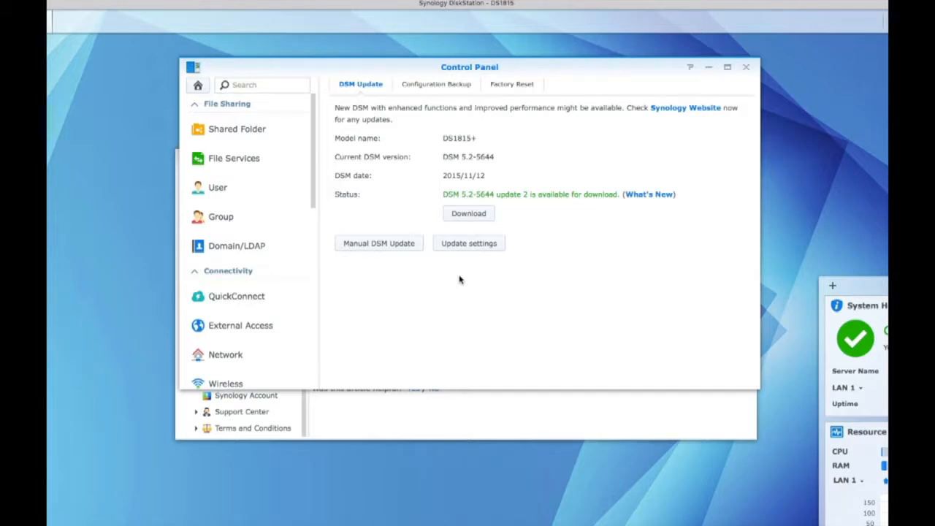
mouse_move(644, 108)
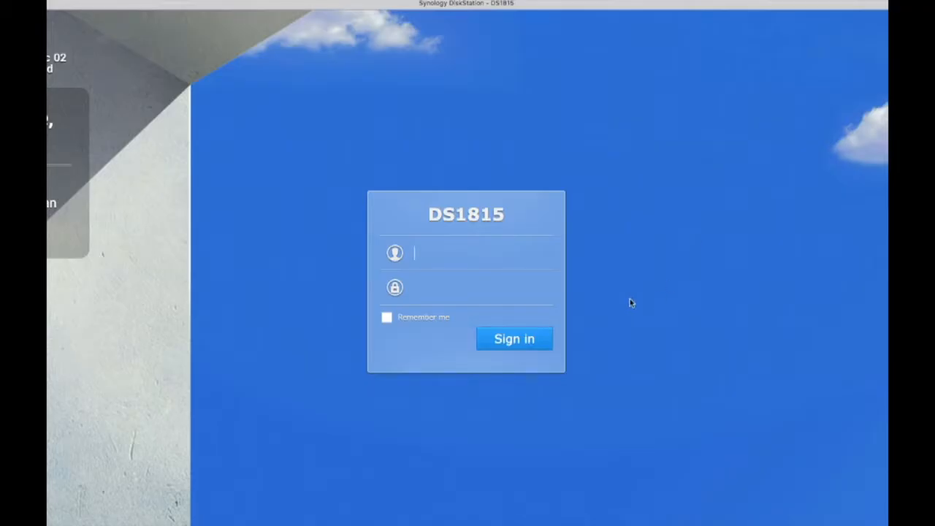
Sign in to DS1815 as admin and launch Storage Manager.
text(admin)
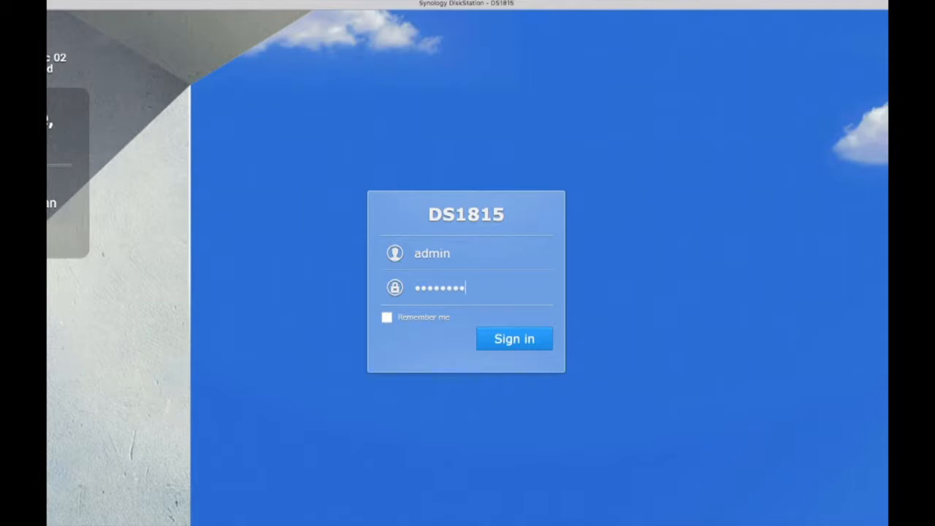
click(514, 338)
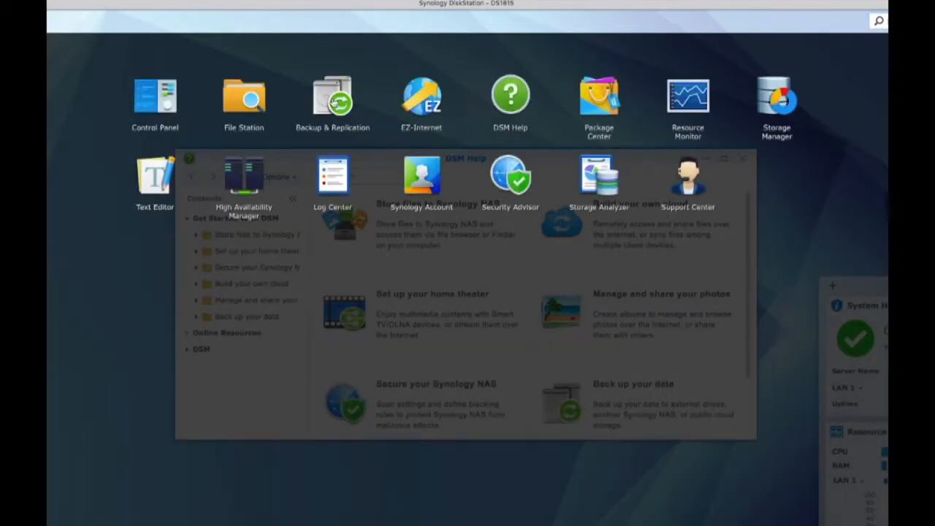
mouse_move(773, 112)
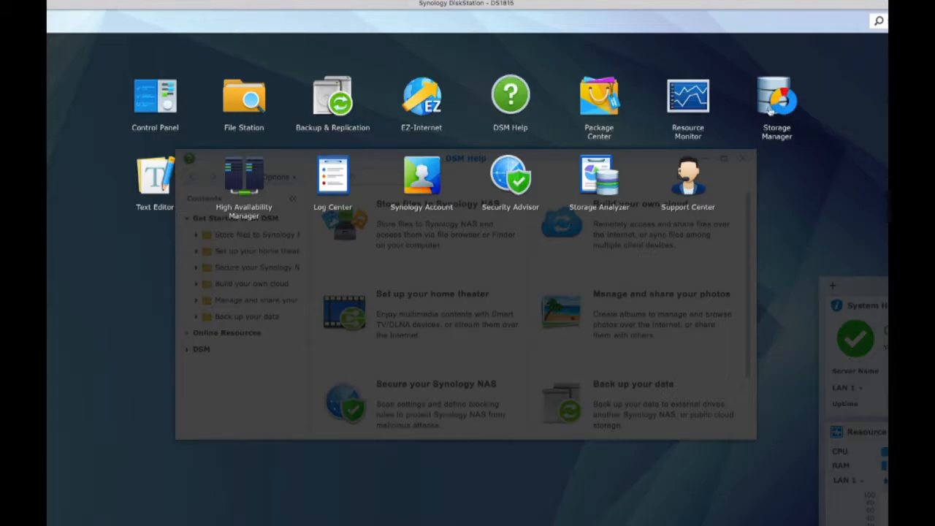
click(775, 98)
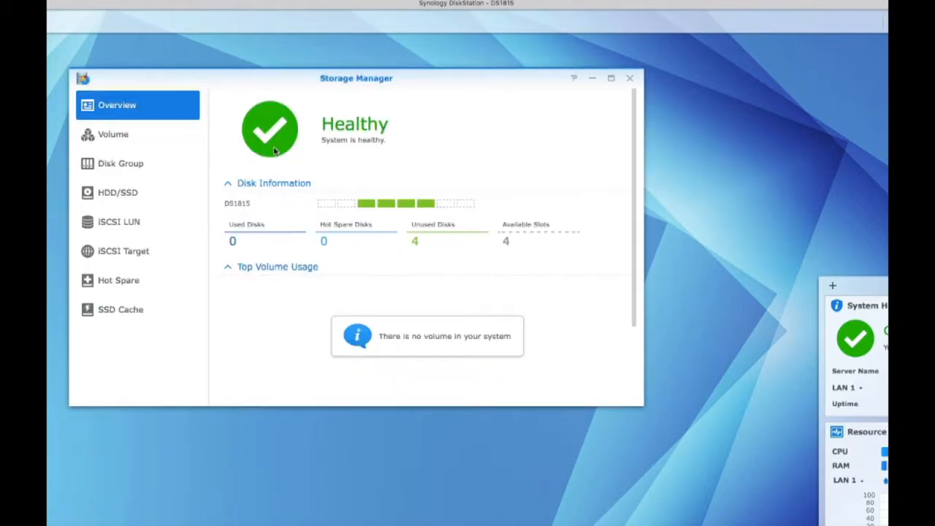
mouse_move(639, 411)
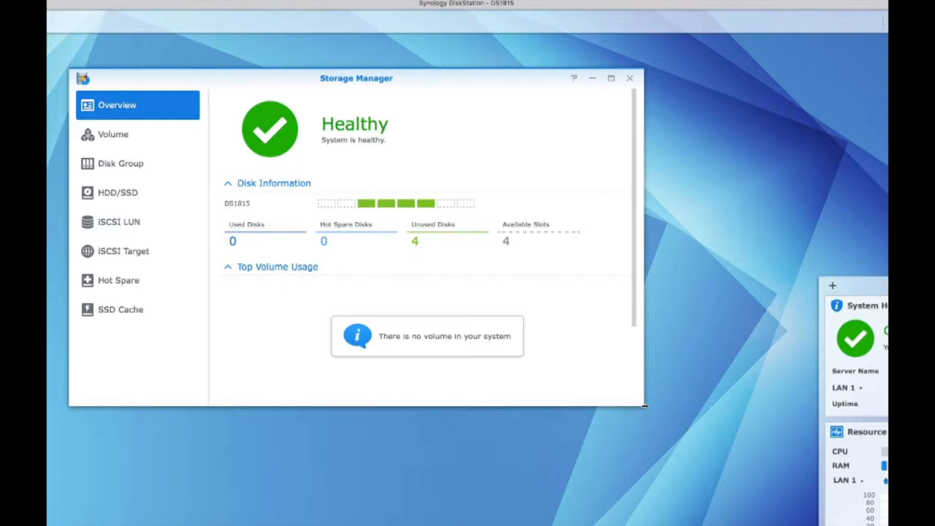
mouse_move(106, 117)
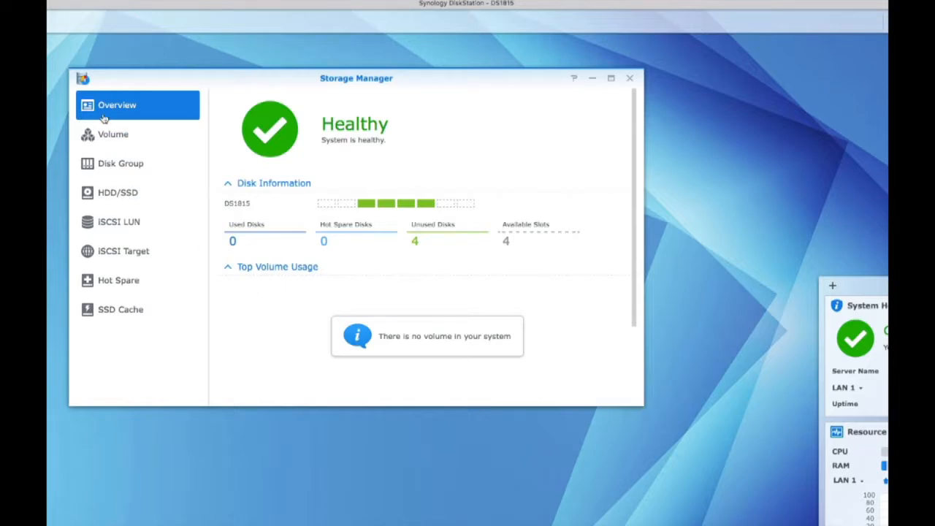
Start a custom Single Volume on RAID creation, reaching disk selection with Disks 3–6.
click(113, 133)
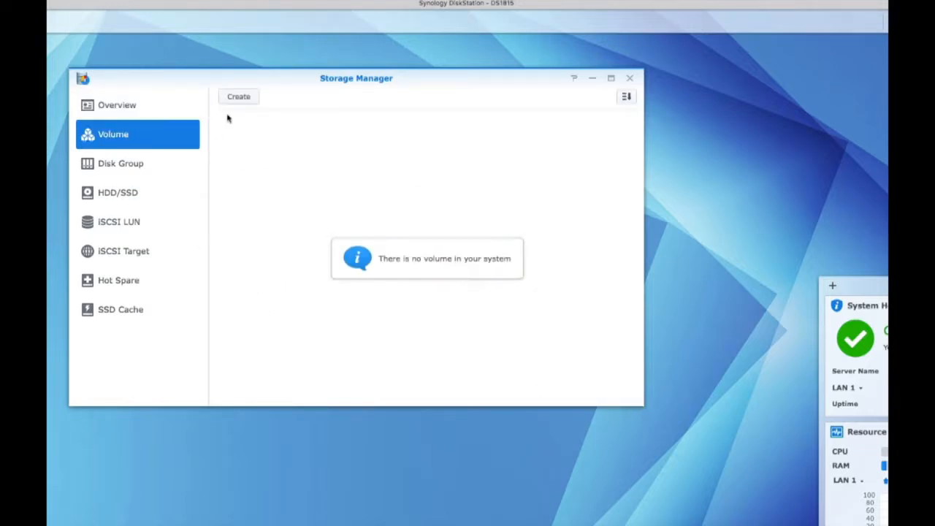
click(238, 96)
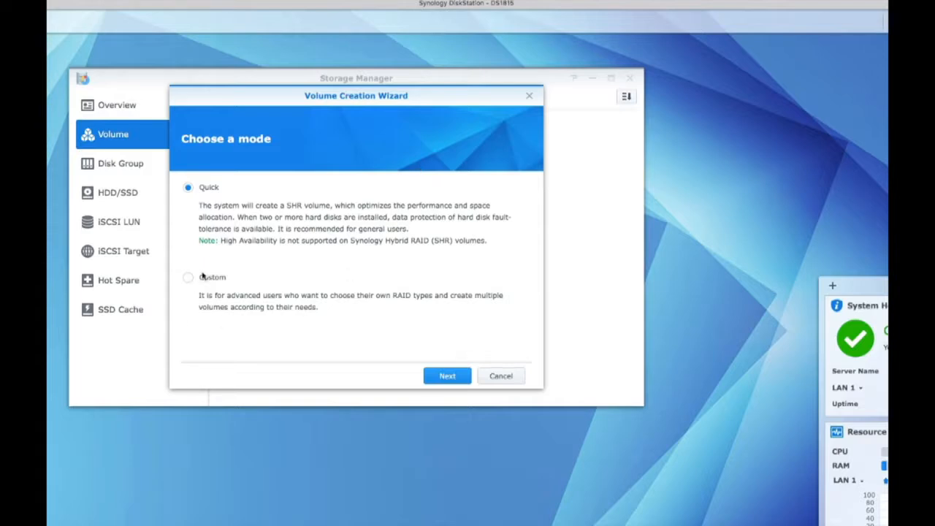
click(188, 278)
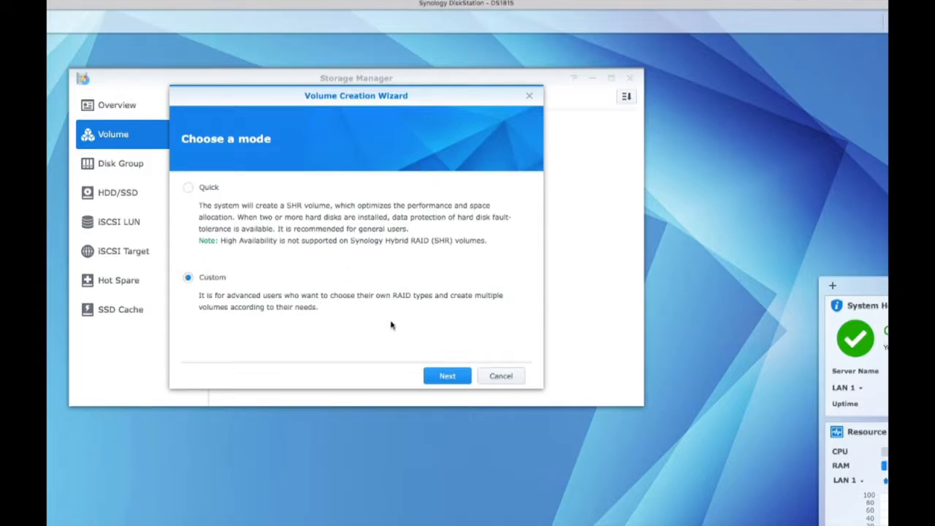
click(448, 376)
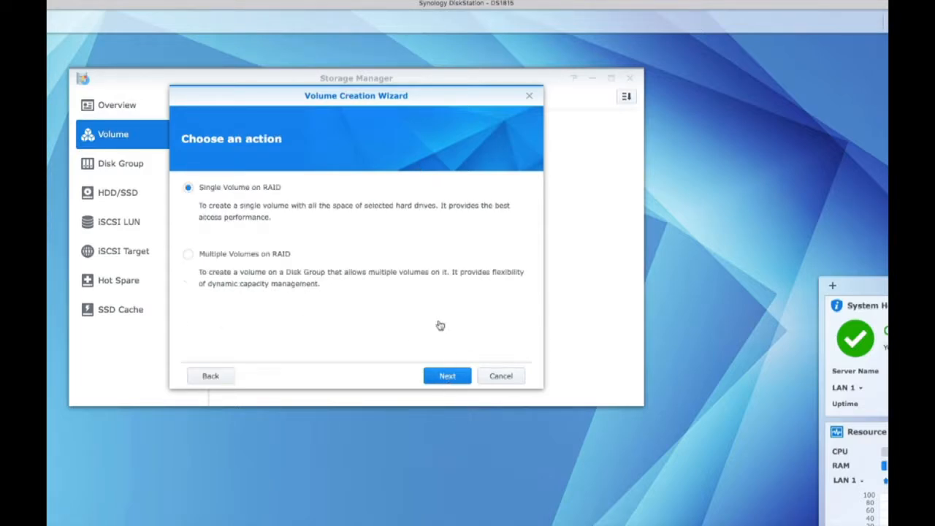
mouse_move(401, 311)
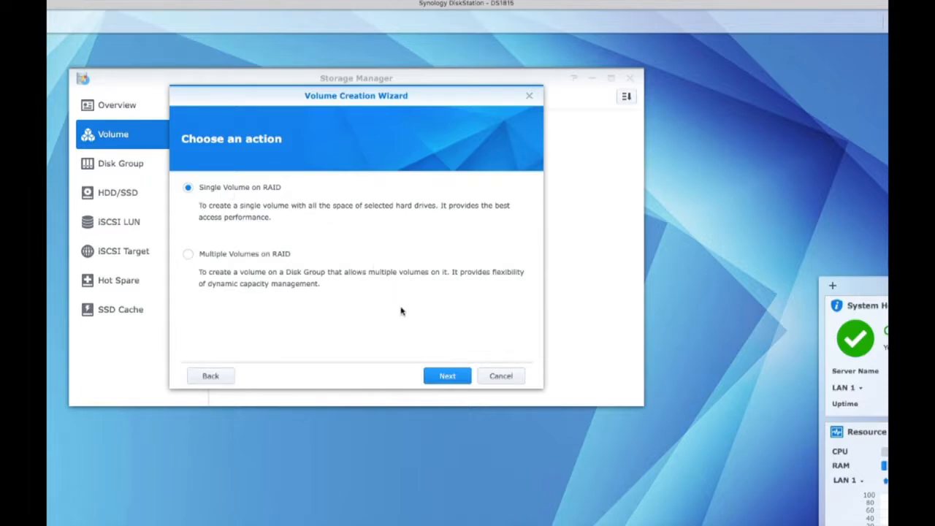
mouse_move(405, 316)
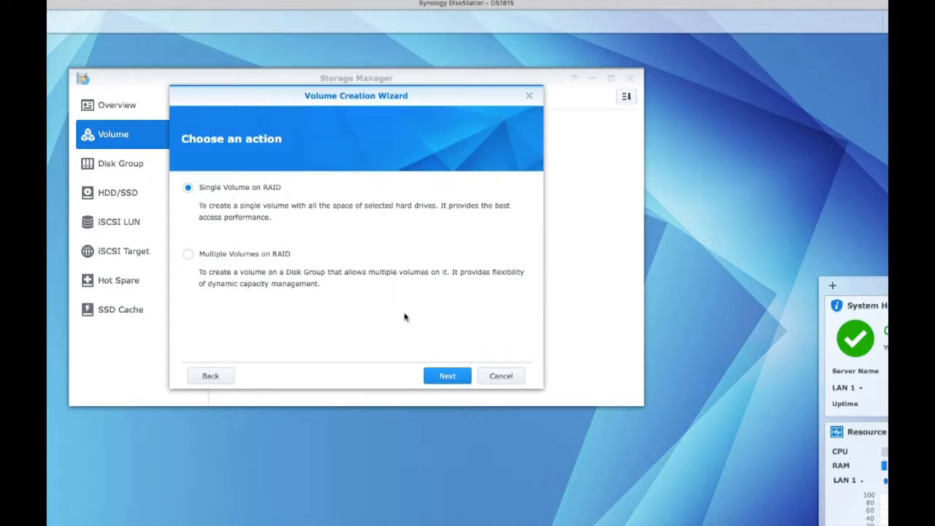
mouse_move(443, 376)
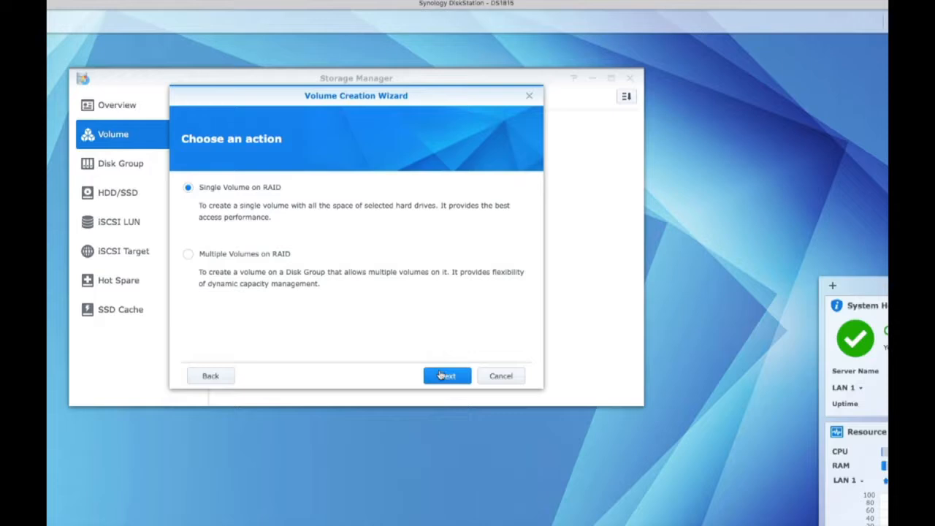
click(447, 376)
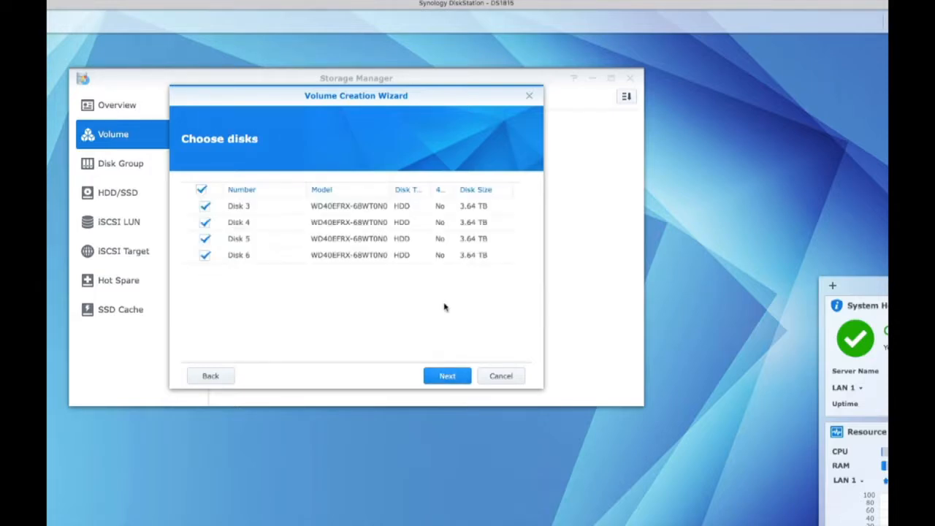
mouse_move(441, 299)
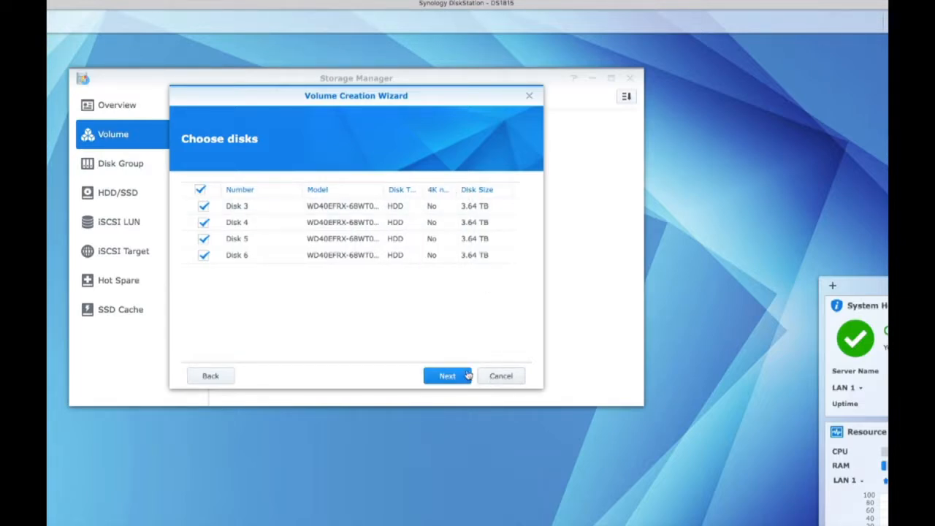
mouse_move(462, 203)
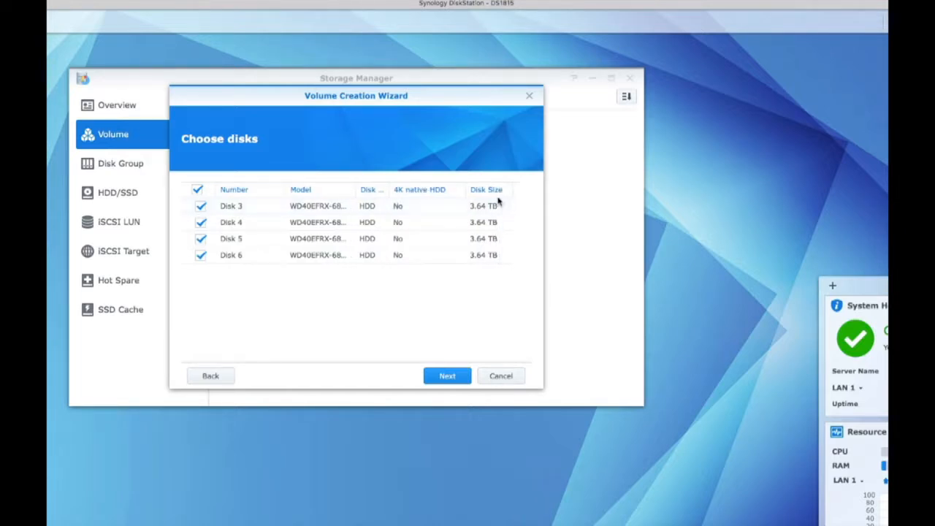
mouse_move(418, 196)
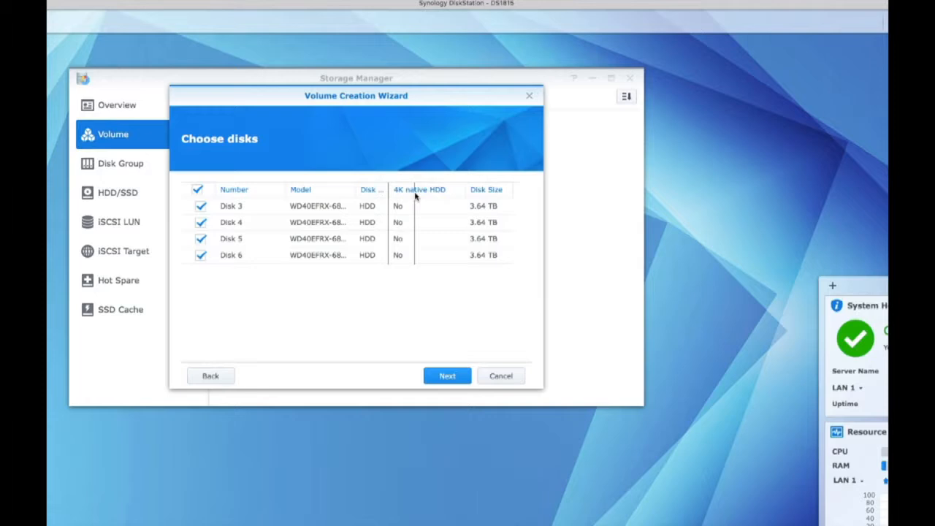
Accept erasing Disks 3–6, view the RAID 6 page, then go back one step.
click(446, 376)
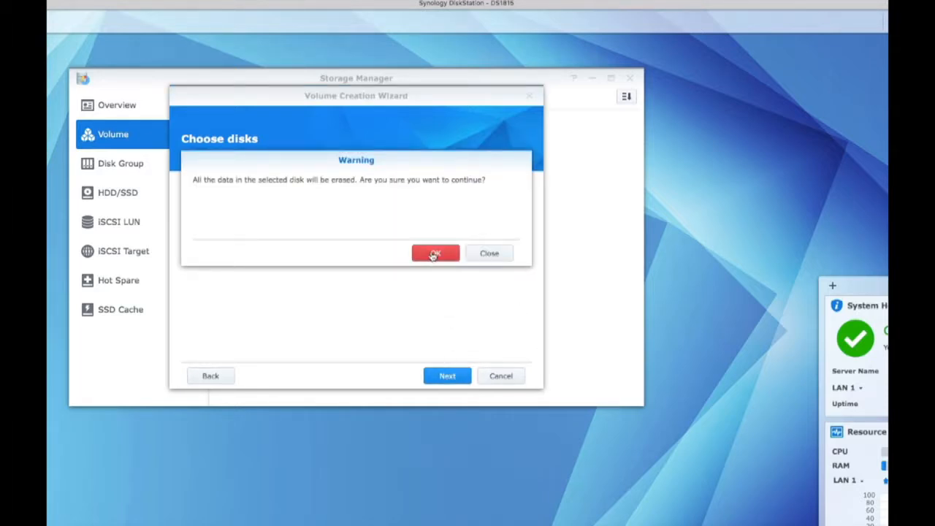
click(434, 253)
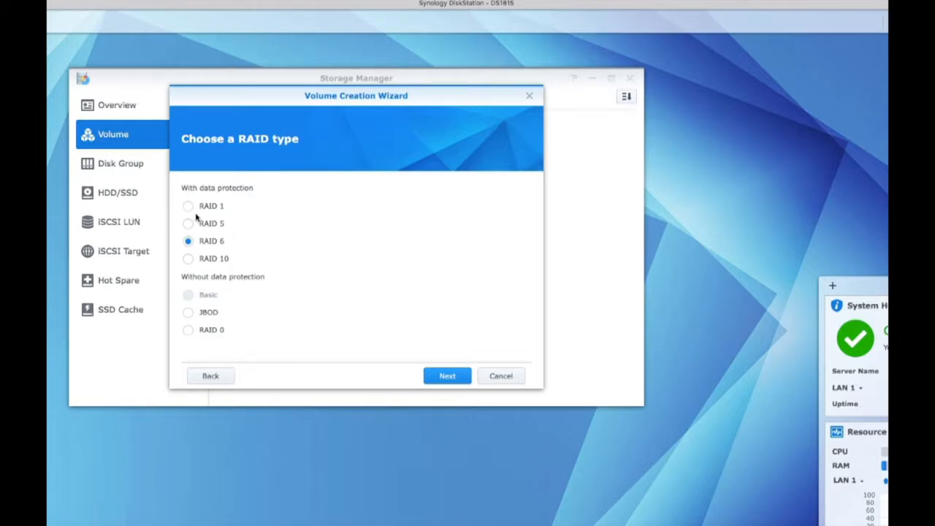
mouse_move(266, 381)
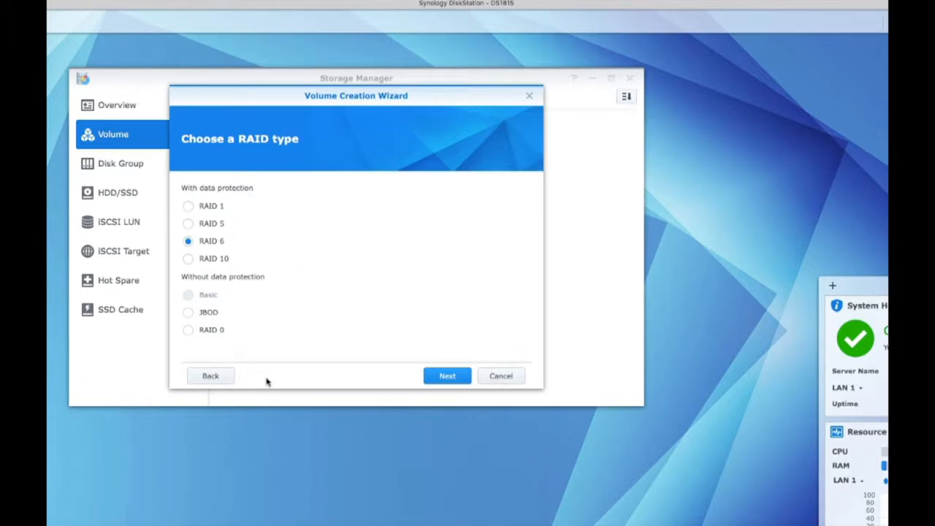
click(211, 376)
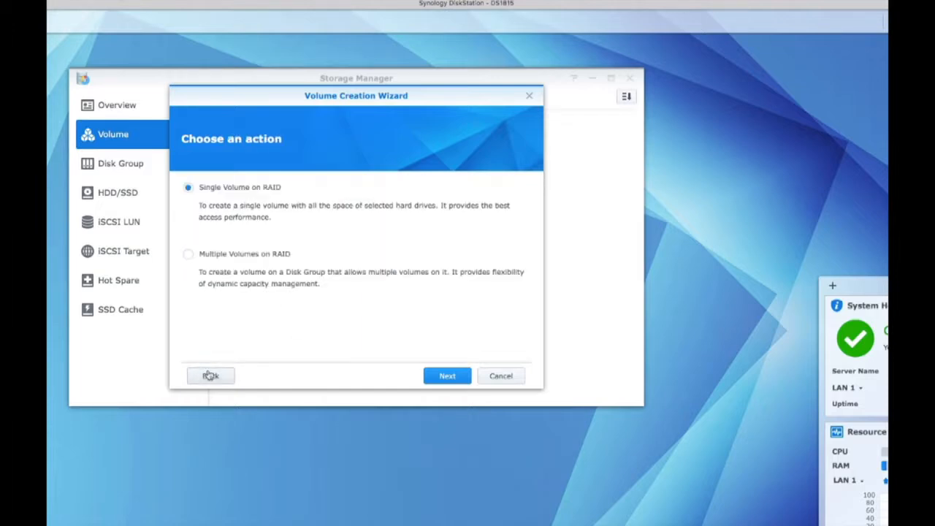
Choose Quick SHR mode with Disks 3–6 selected and accept that their data will be erased.
click(447, 375)
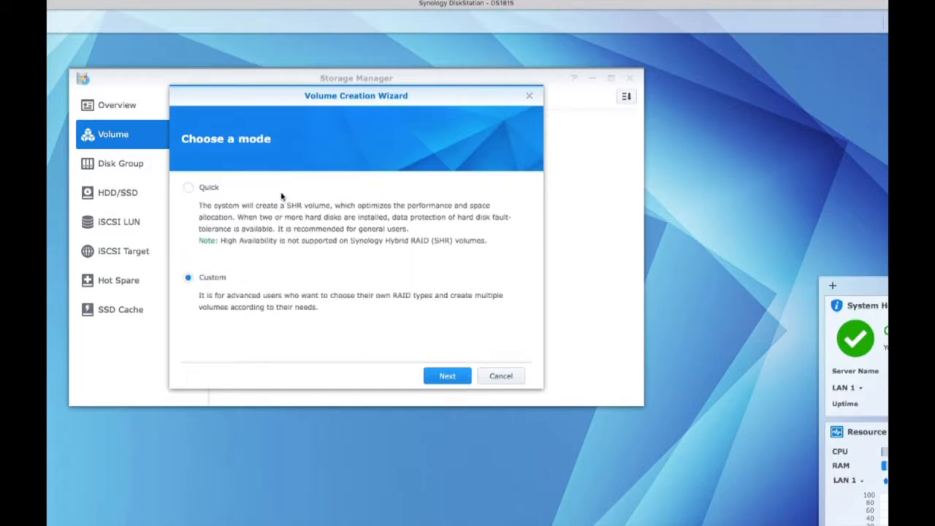
click(190, 187)
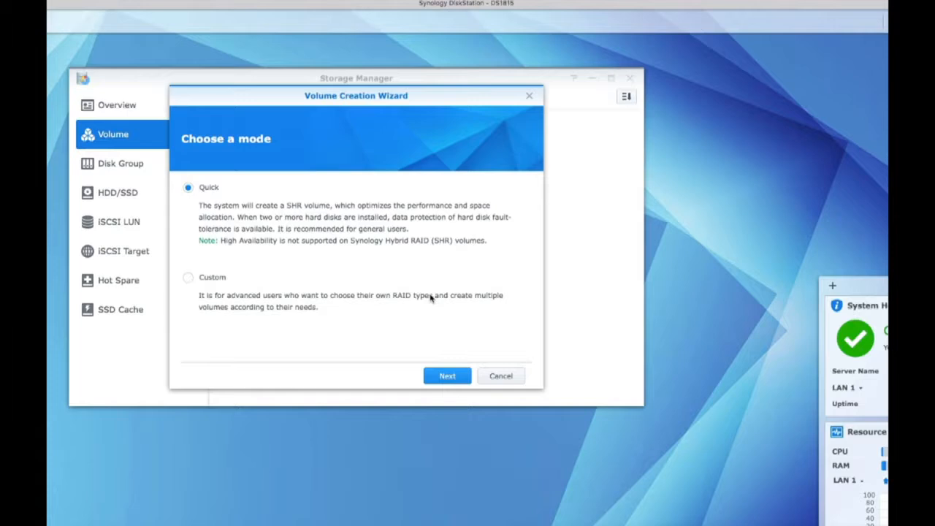
mouse_move(475, 342)
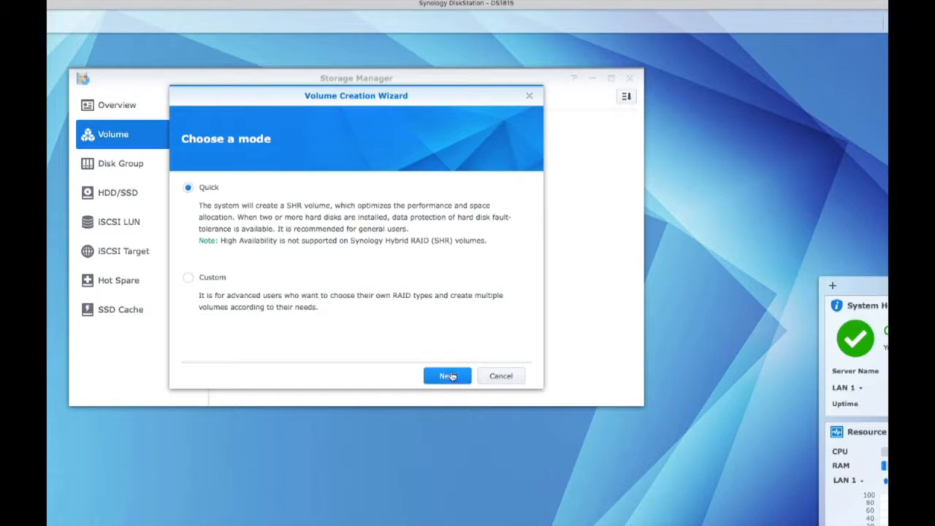
click(447, 376)
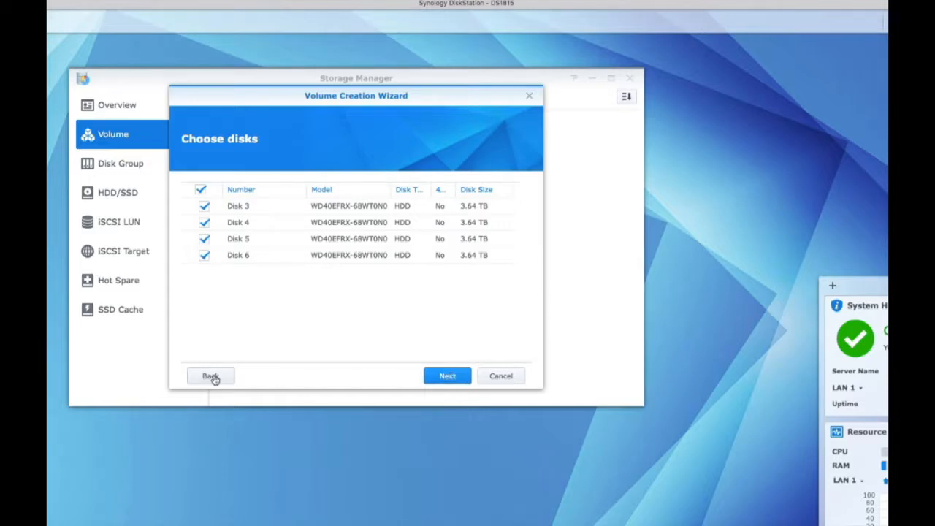
click(211, 376)
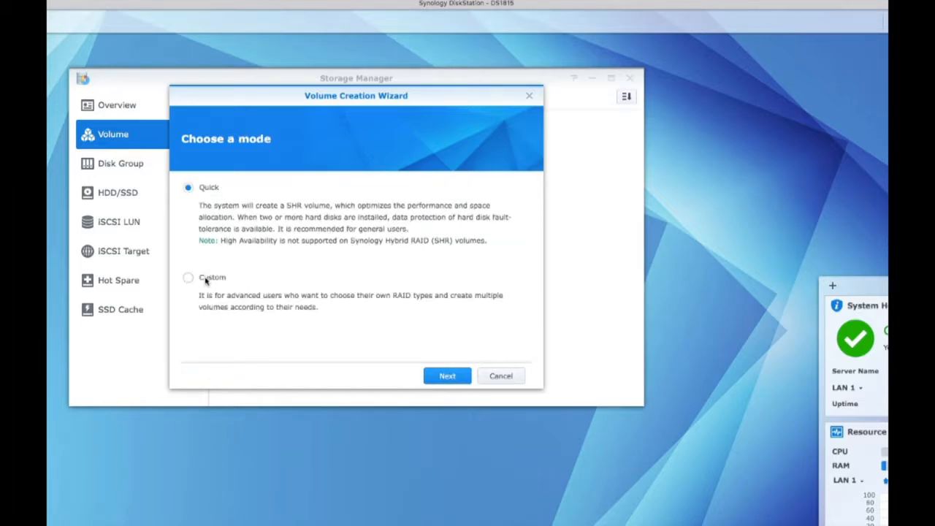
mouse_move(397, 274)
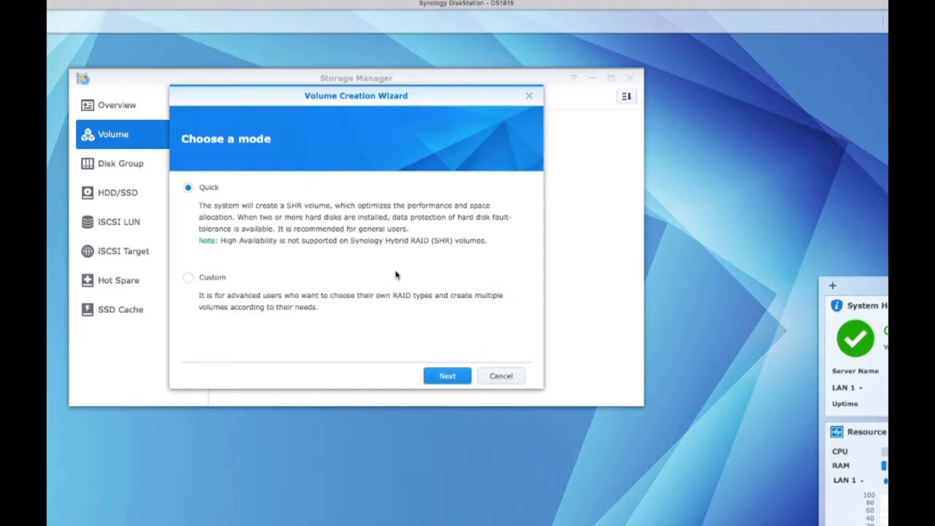
mouse_move(413, 299)
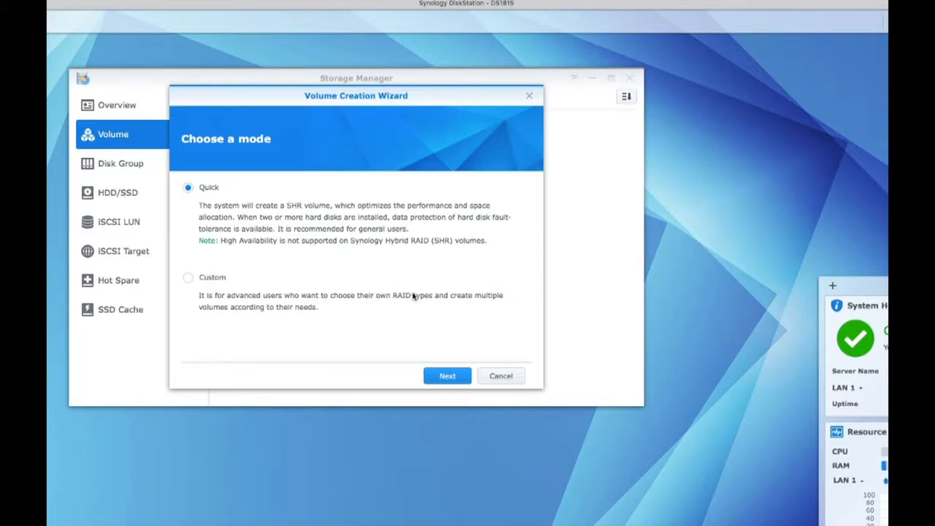
click(447, 376)
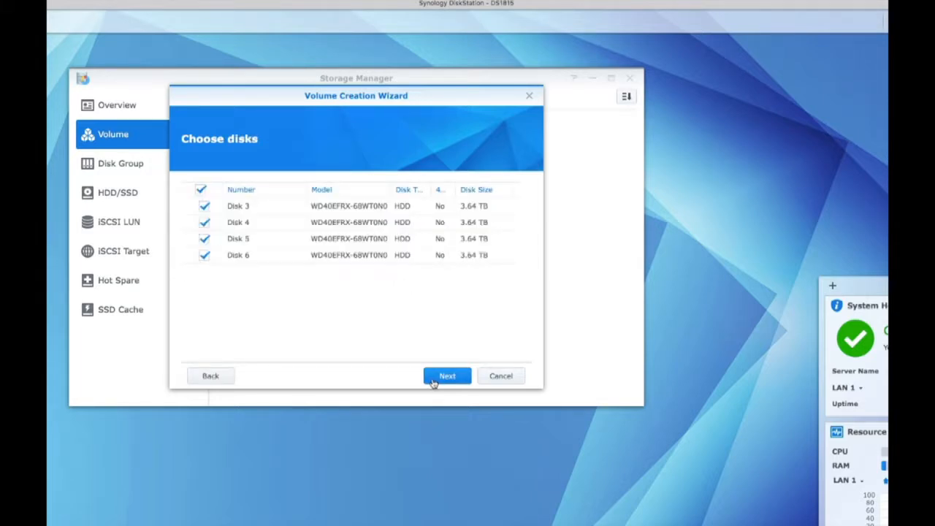
click(447, 375)
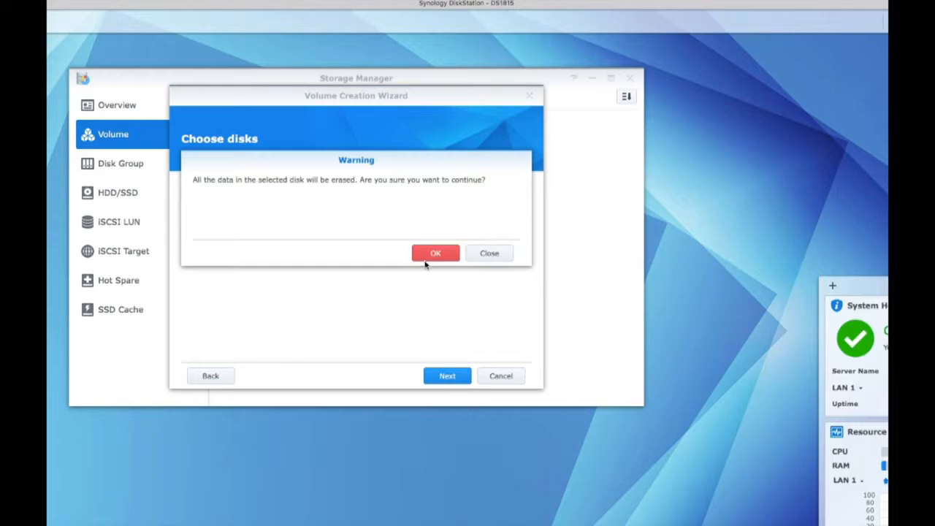
click(435, 253)
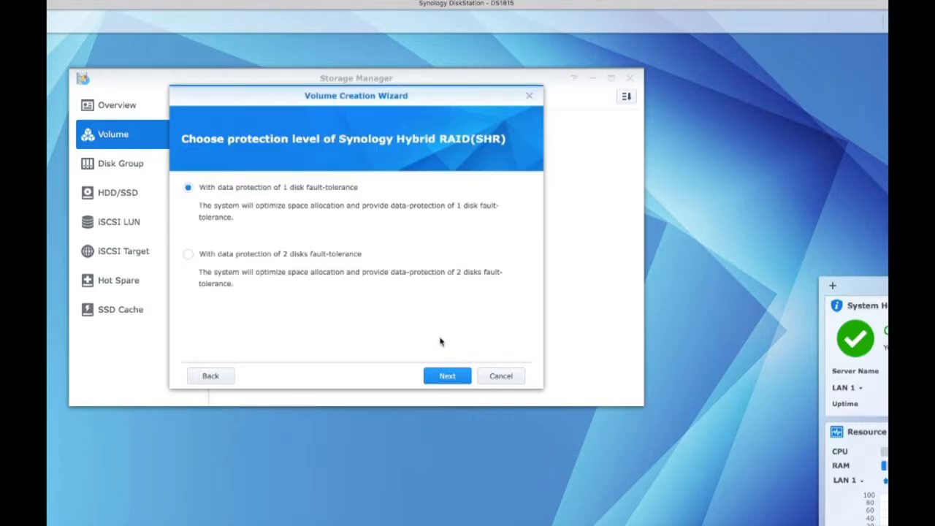
Keep one-disk fault tolerance and disk check, then apply the 10.90 TB SHR volume.
click(446, 376)
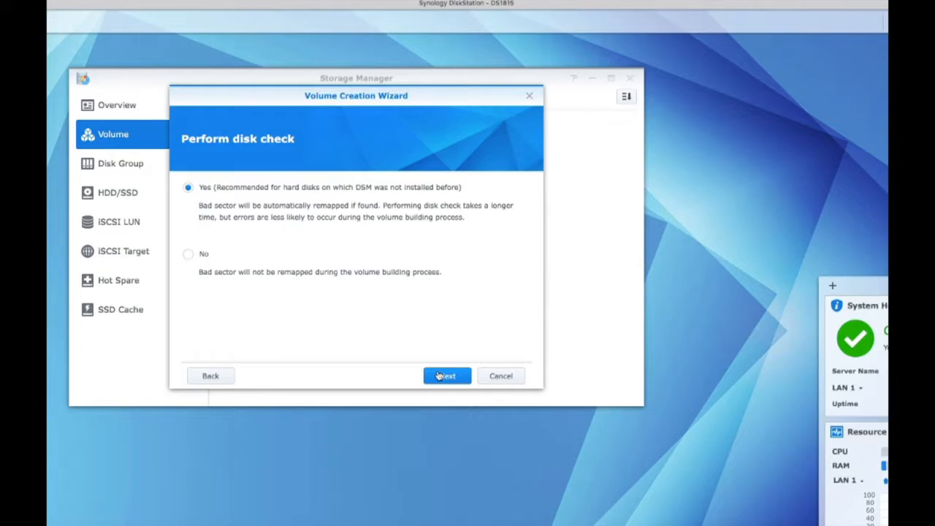
click(446, 375)
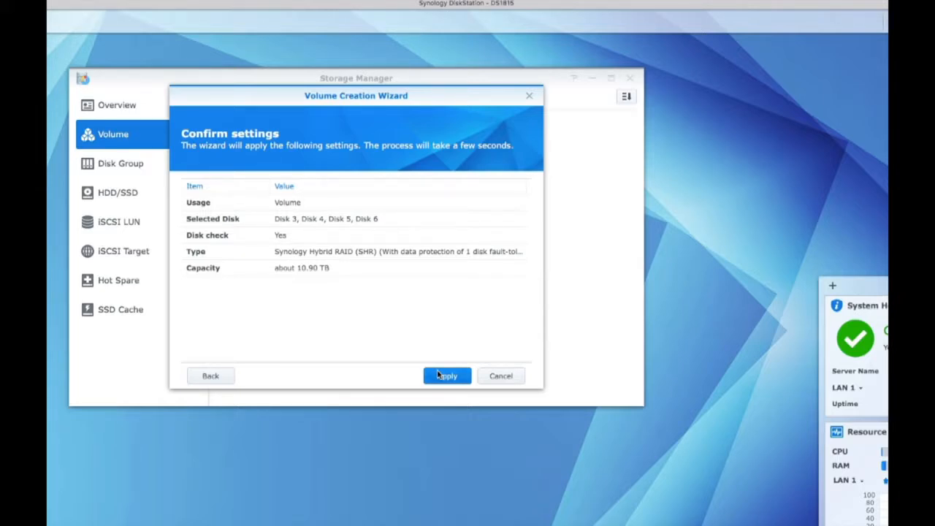
click(446, 376)
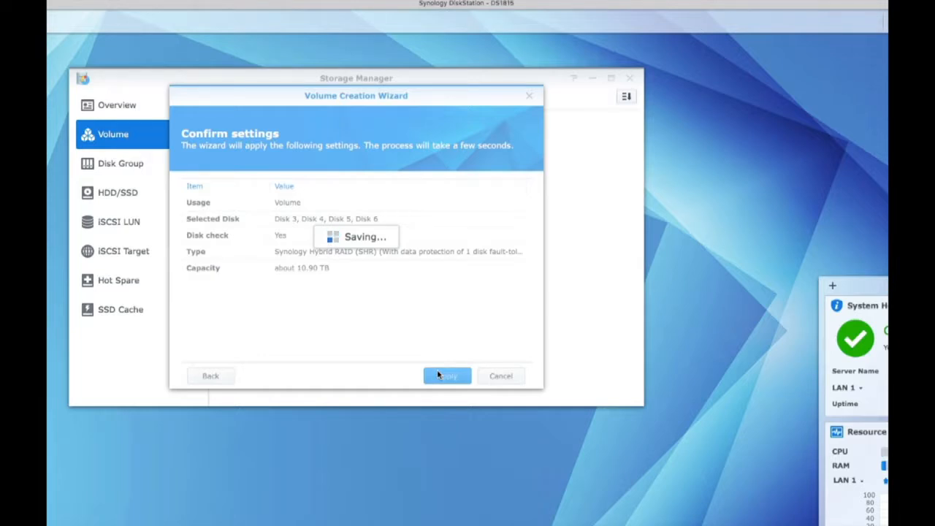
click(447, 375)
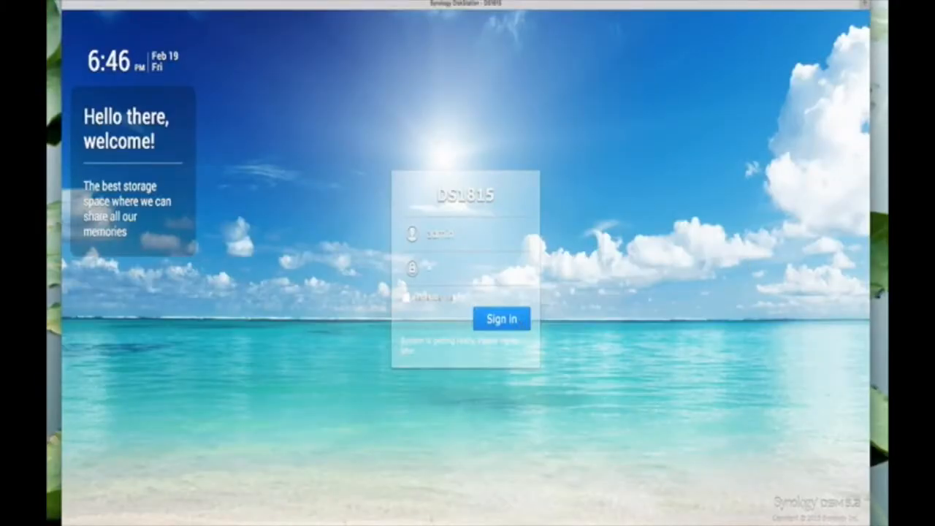
Sign in to DSM, launch Storage Manager, and check notifications and system status.
click(504, 318)
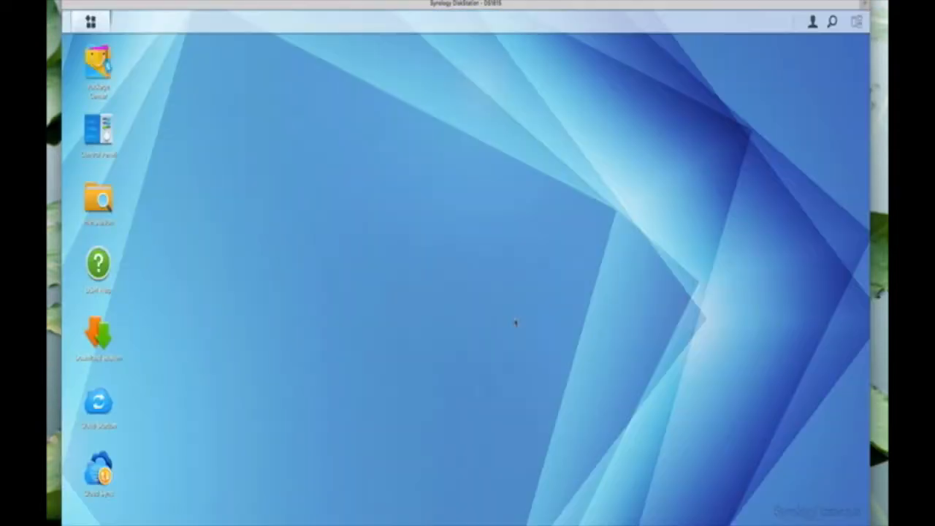
click(91, 20)
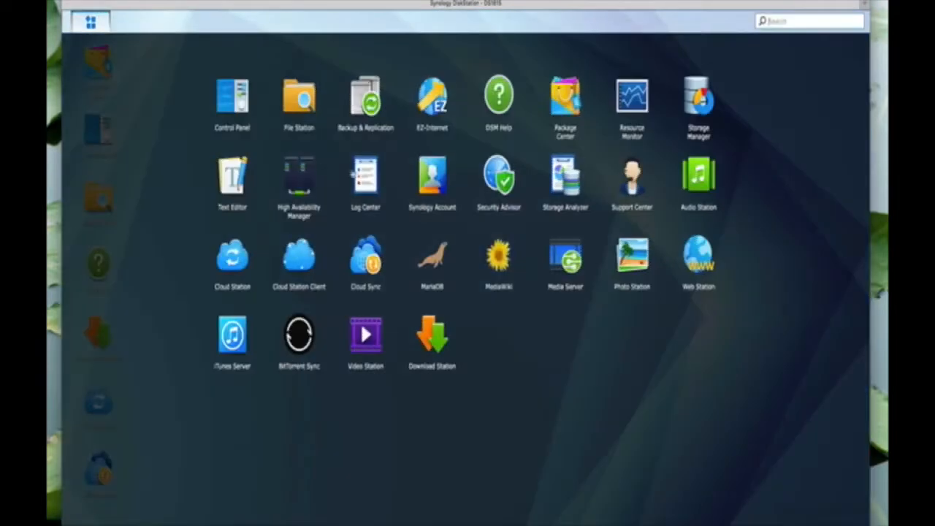
double_click(699, 95)
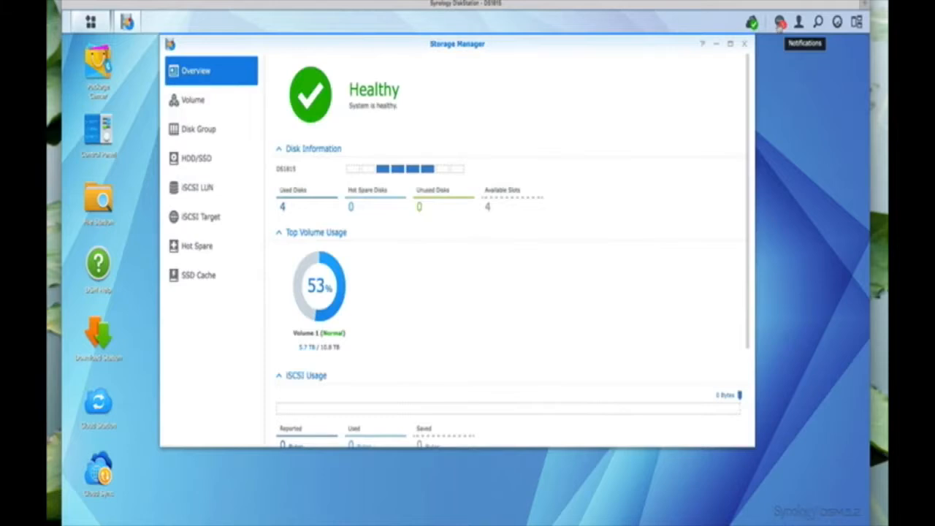
click(794, 20)
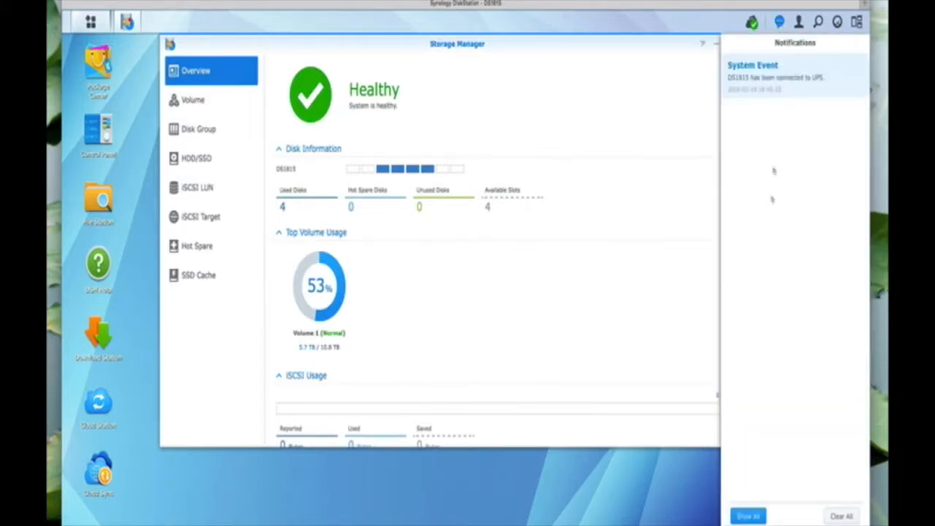
click(785, 20)
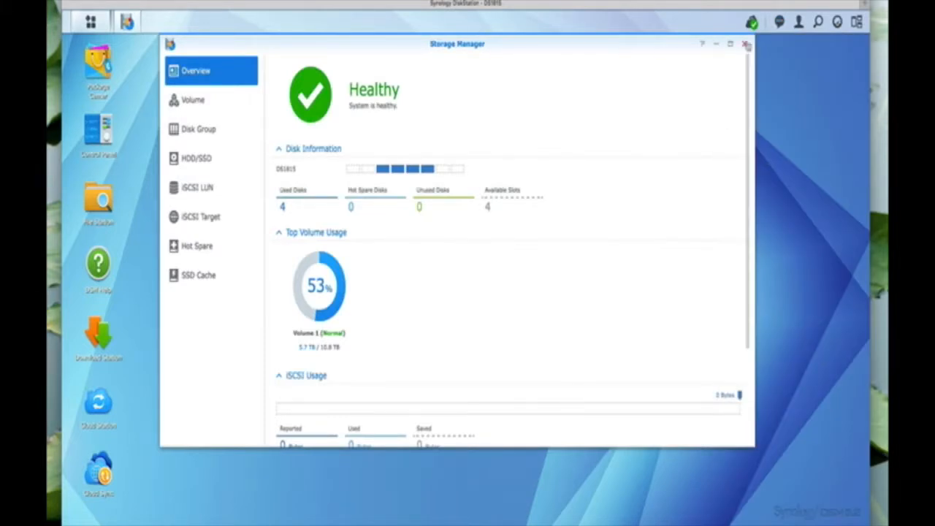
click(748, 44)
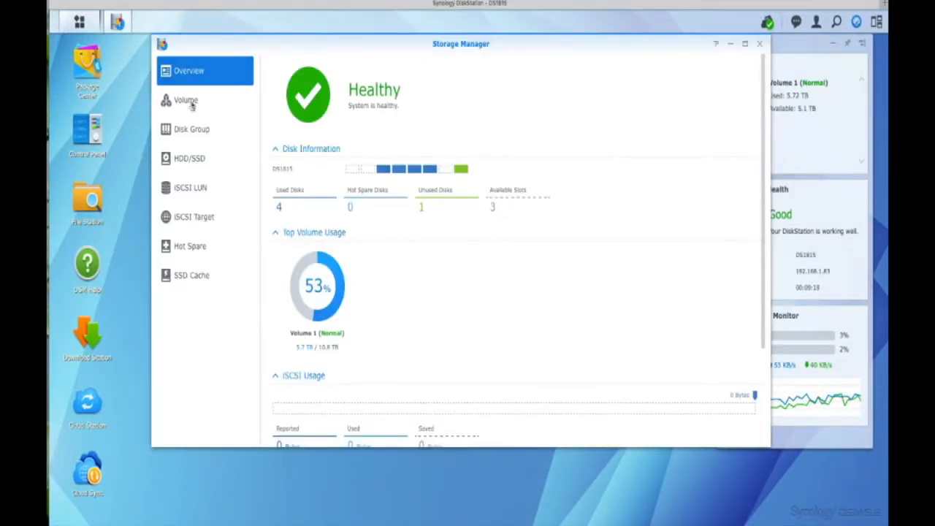
Confirm Volume 1 is Normal and Disk 8 uninitialized, then start a new volume.
click(185, 100)
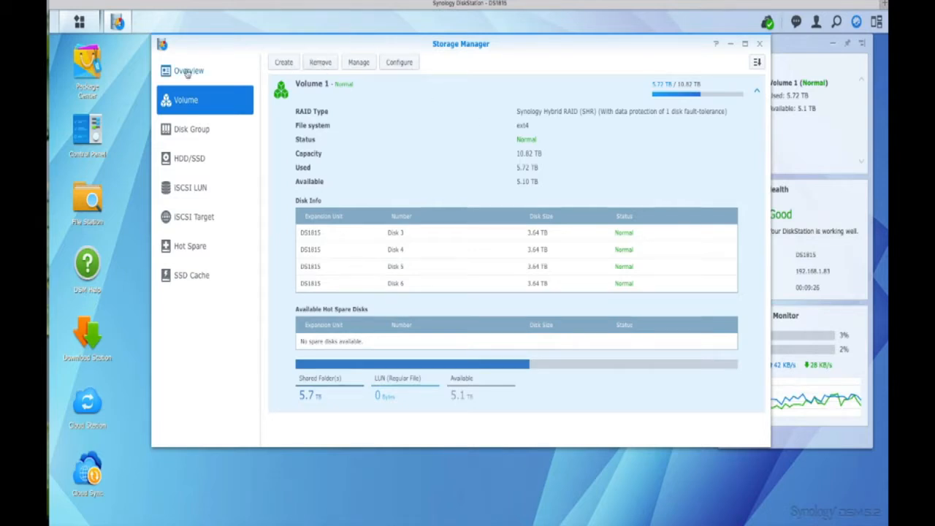
click(192, 157)
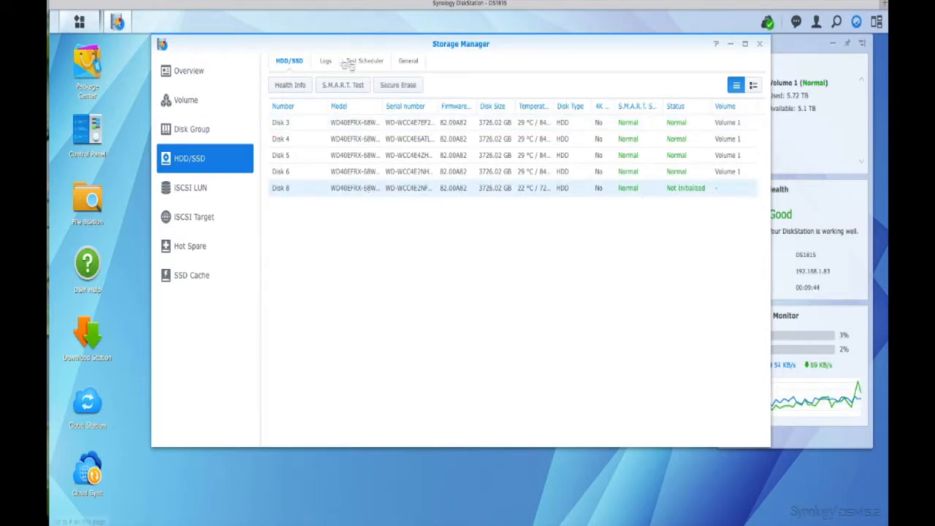
click(185, 100)
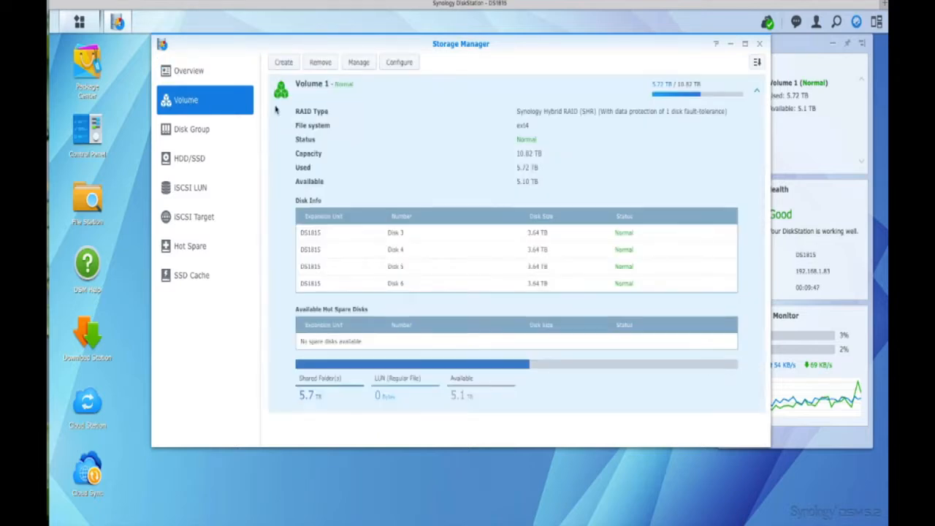
click(283, 62)
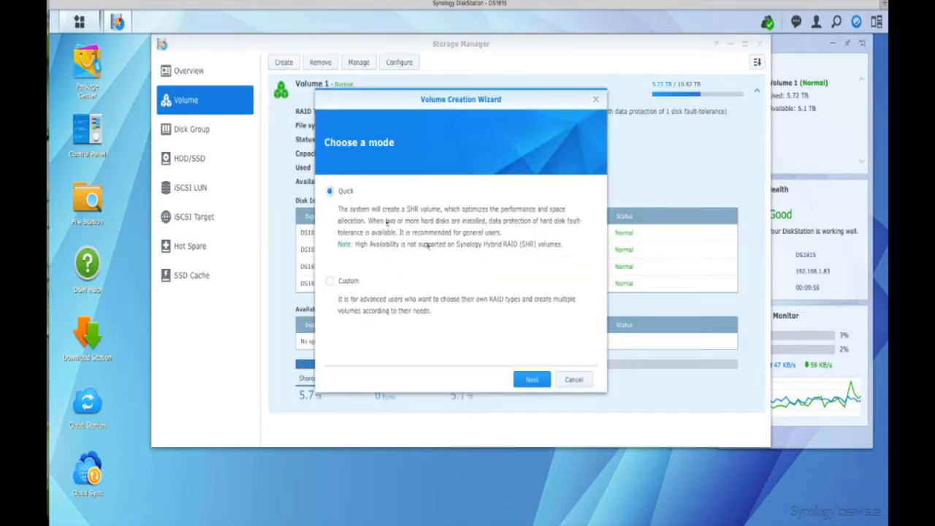
Create Volume 2 on Disk 8 as an unprotected 3.63 TB SHR volume with disk check.
click(531, 379)
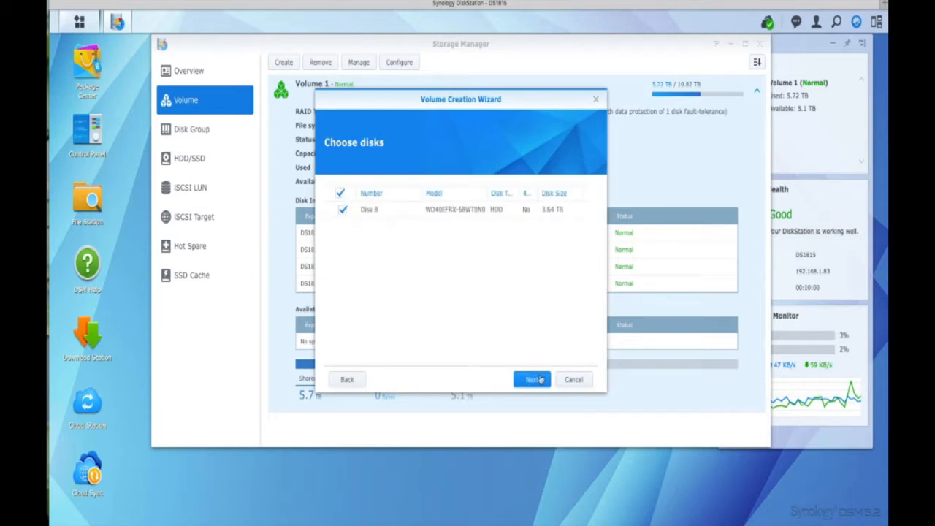
click(531, 379)
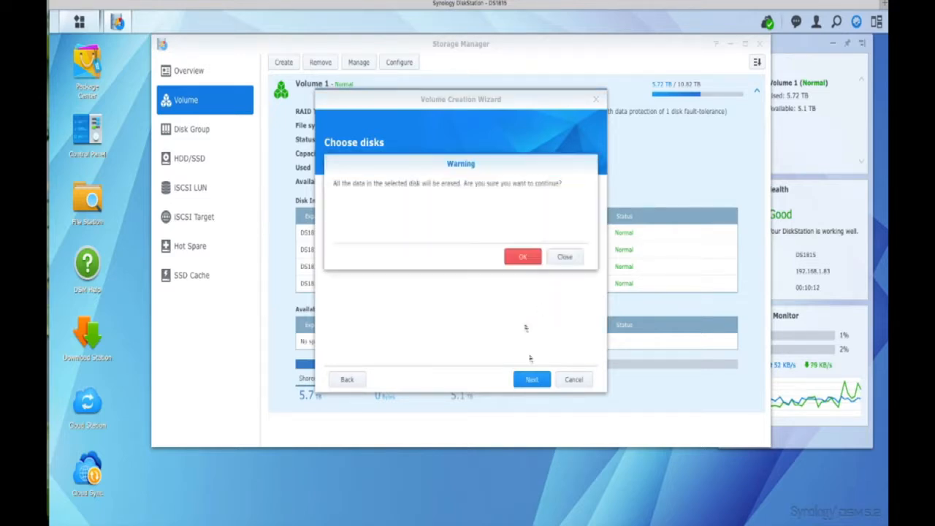
click(523, 256)
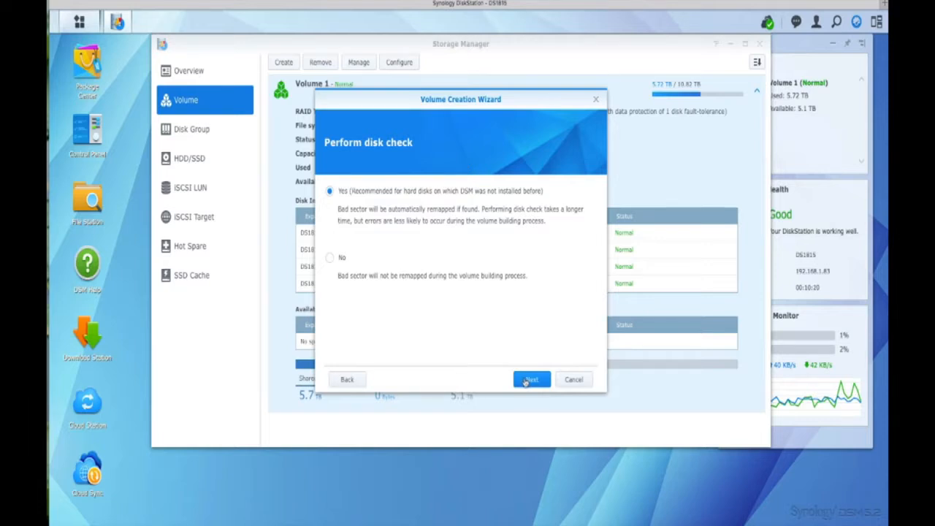
click(531, 380)
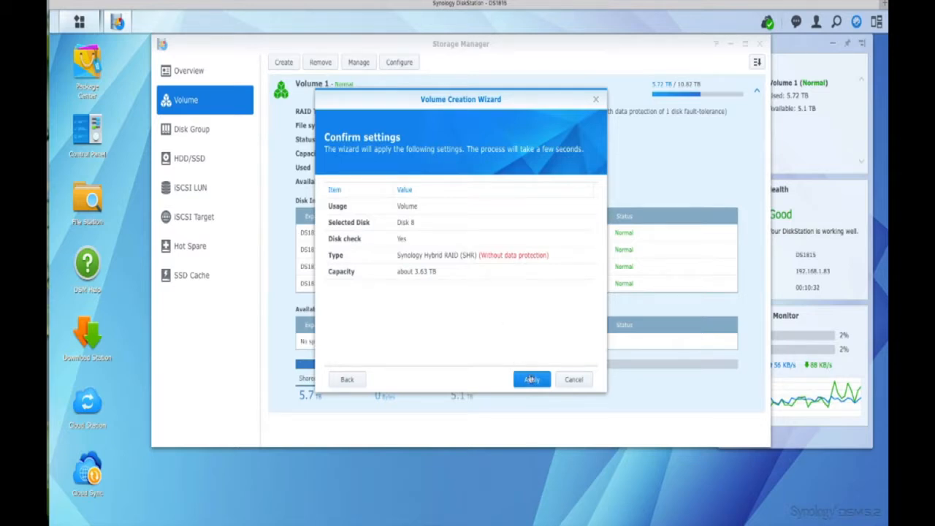
click(532, 380)
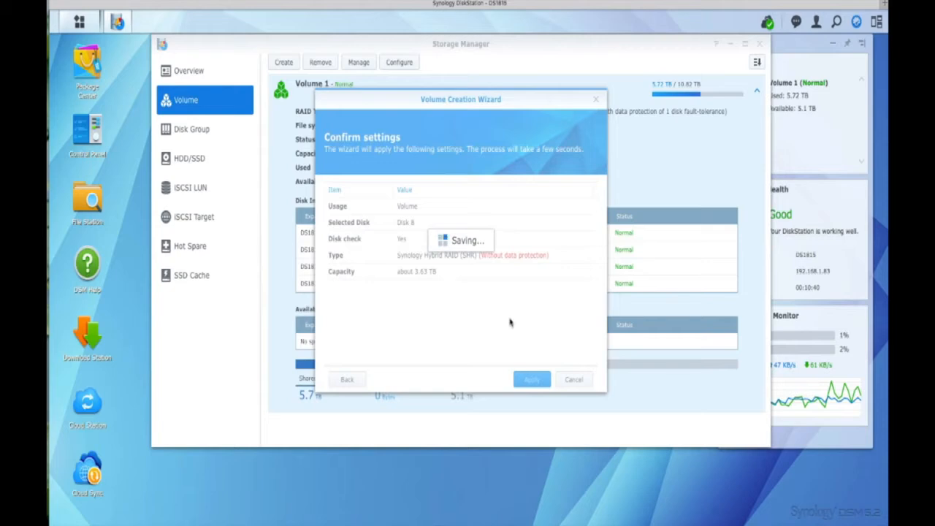
click(532, 379)
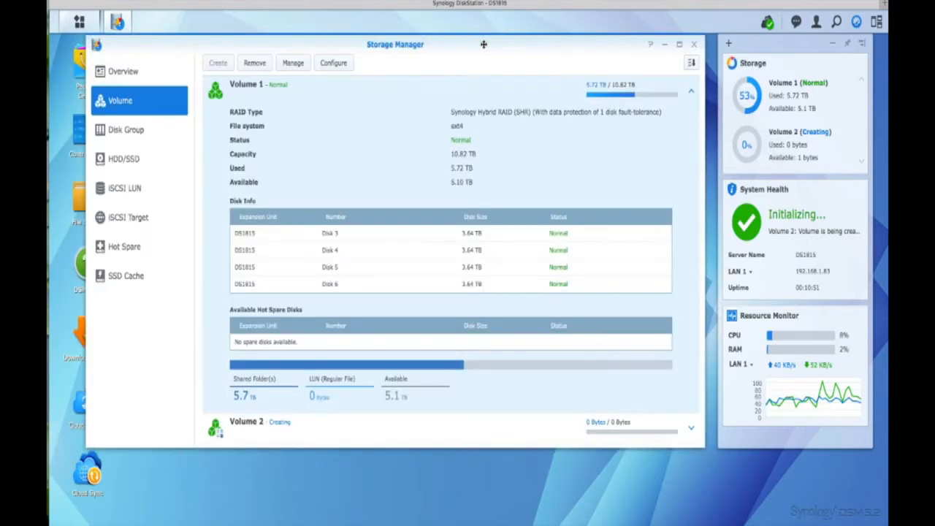
mouse_move(523, 236)
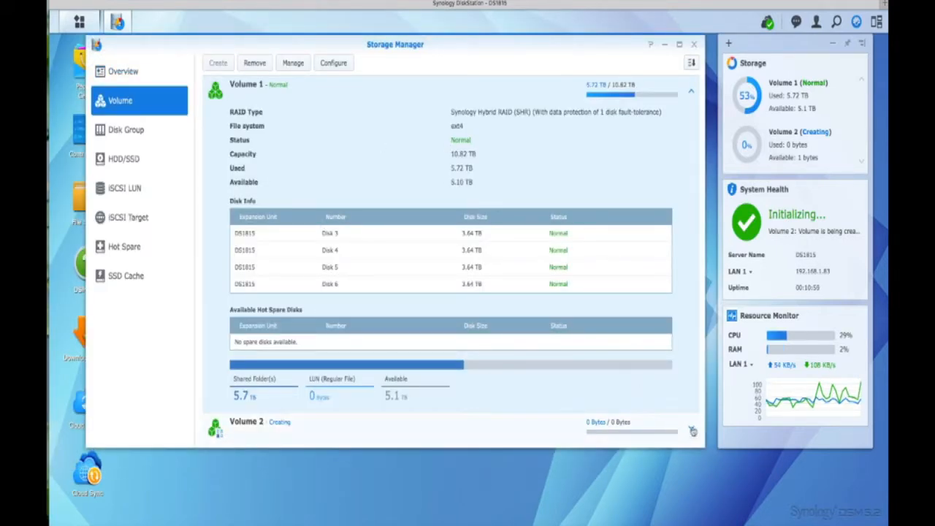
Scroll to Volume 2 and wait until its status changes from Creating to Normal.
scroll(down, 3)
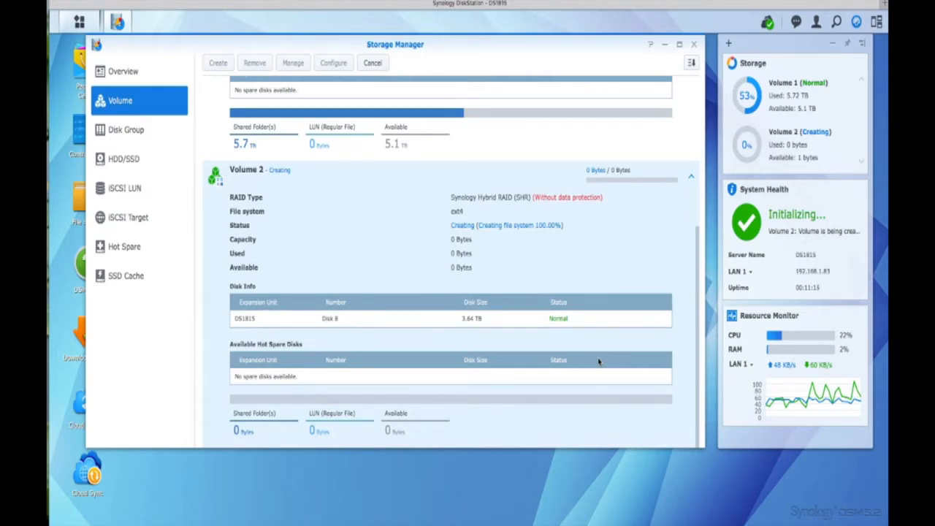
mouse_move(634, 369)
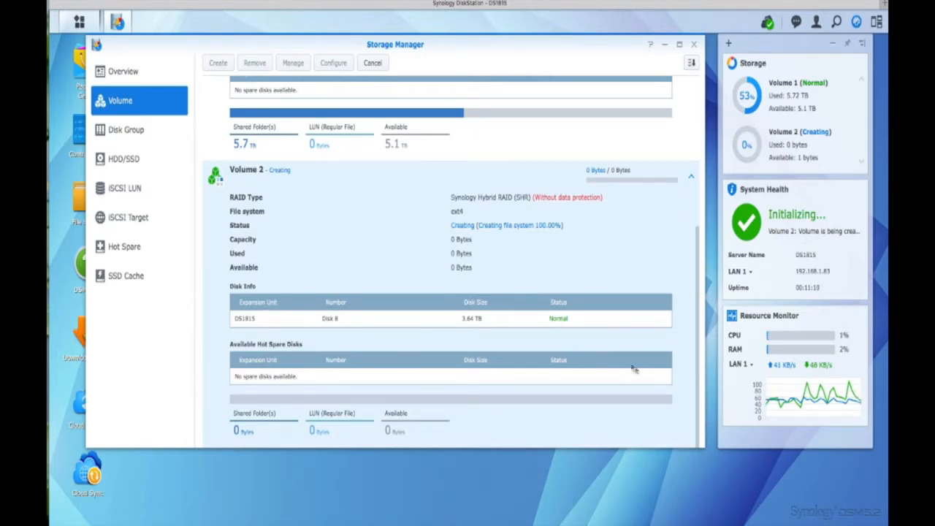
scroll(up, 3)
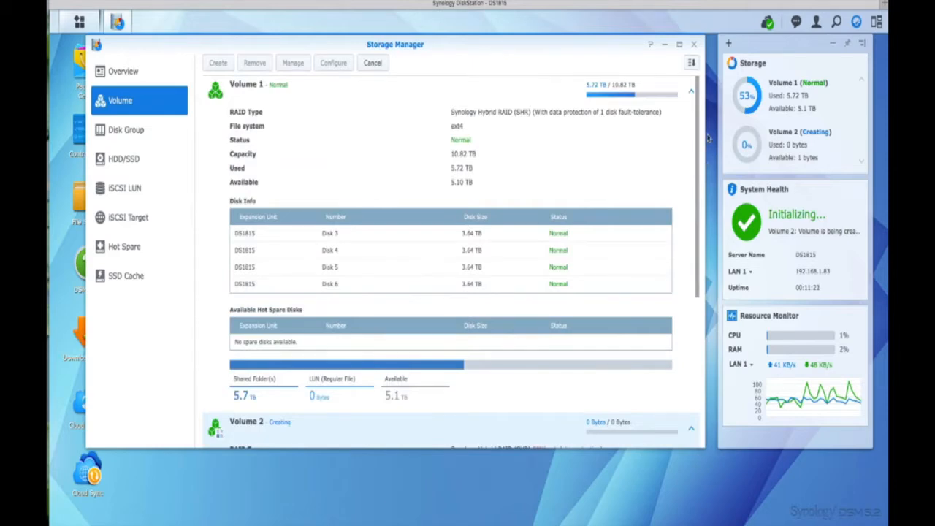
scroll(down, 3)
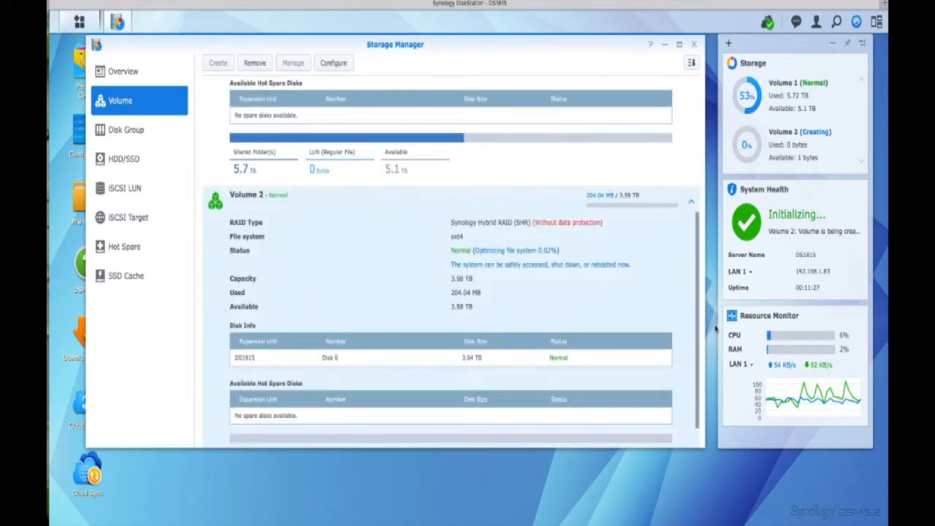
scroll(down, 3)
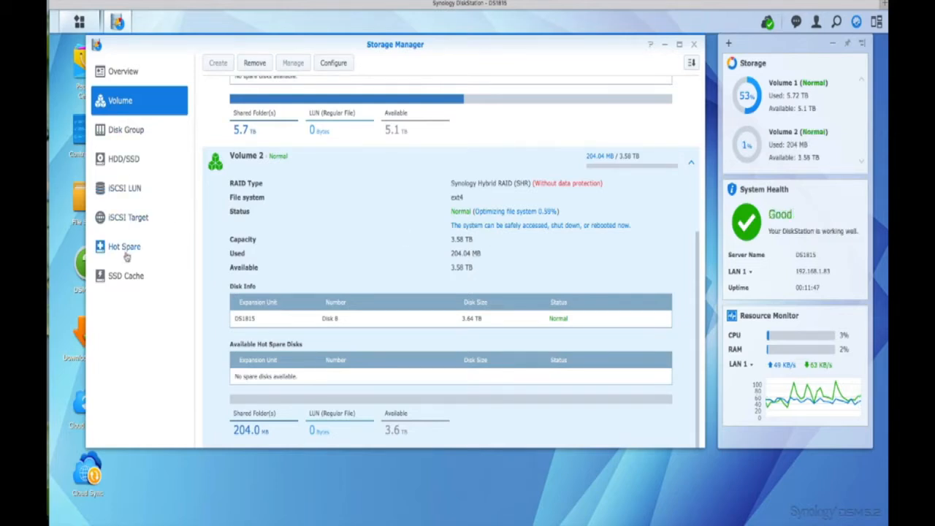
click(124, 159)
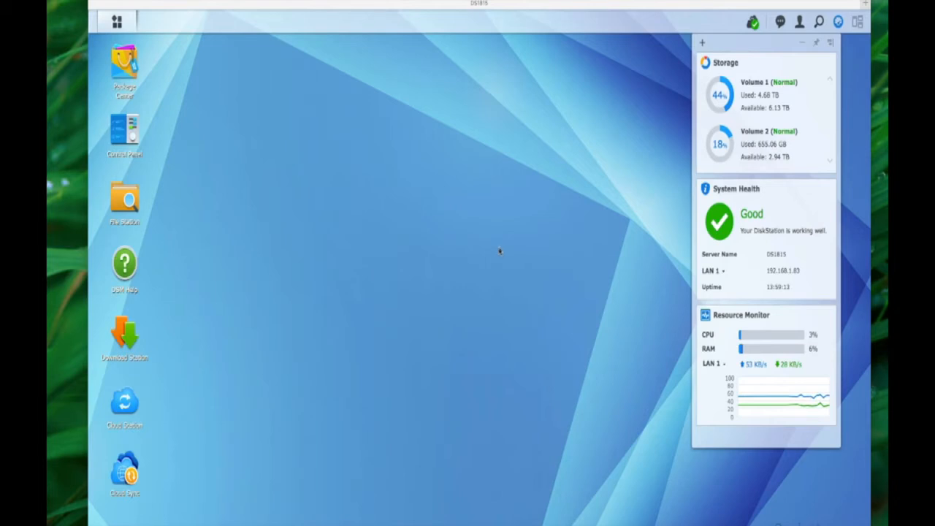
mouse_move(150, 74)
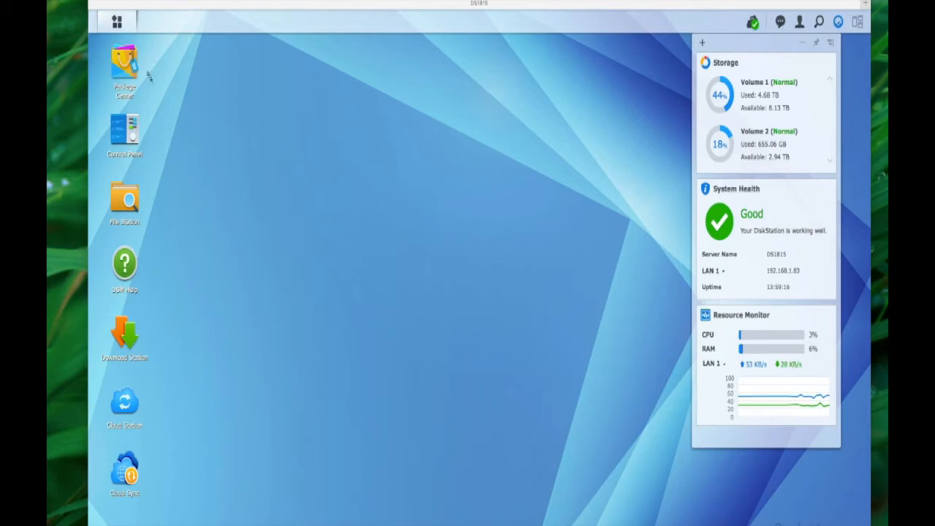
mouse_move(117, 19)
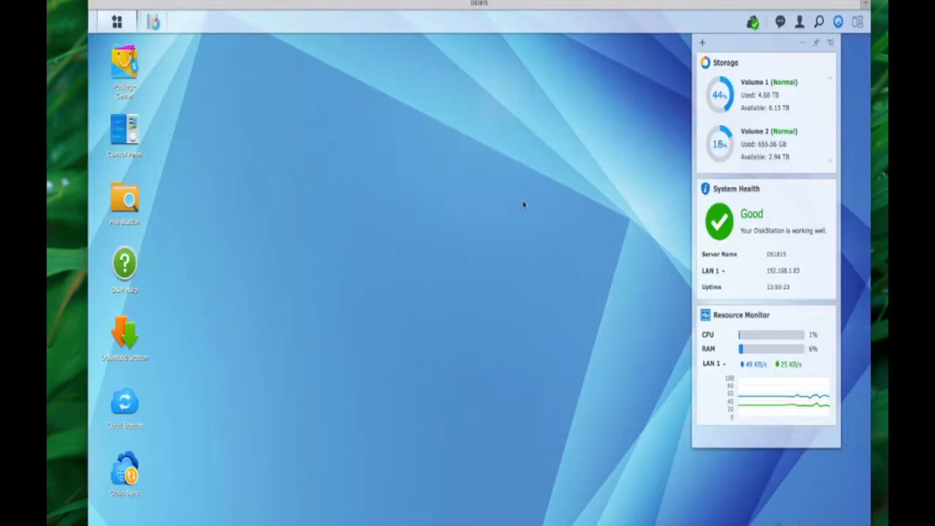
Reopen Storage Manager's Volume list showing Volume 1 and Volume 2 as Normal.
click(154, 20)
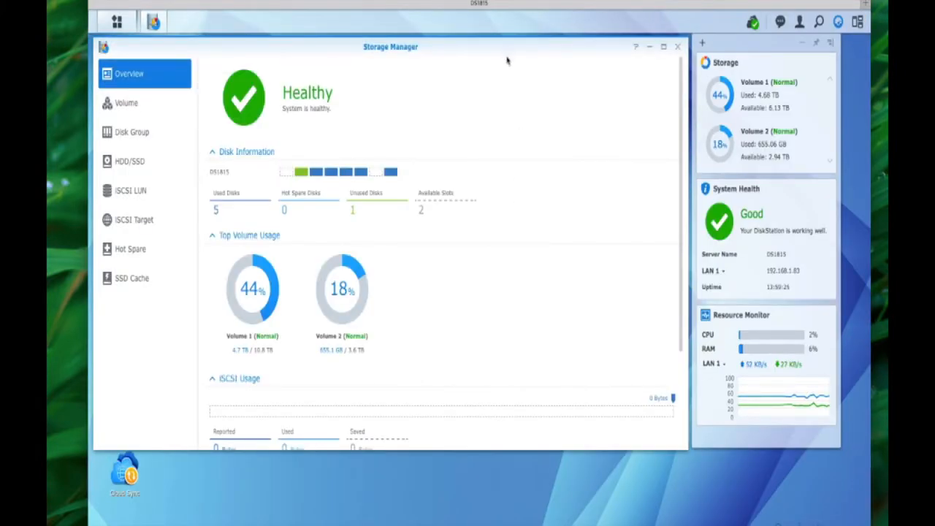
mouse_move(299, 172)
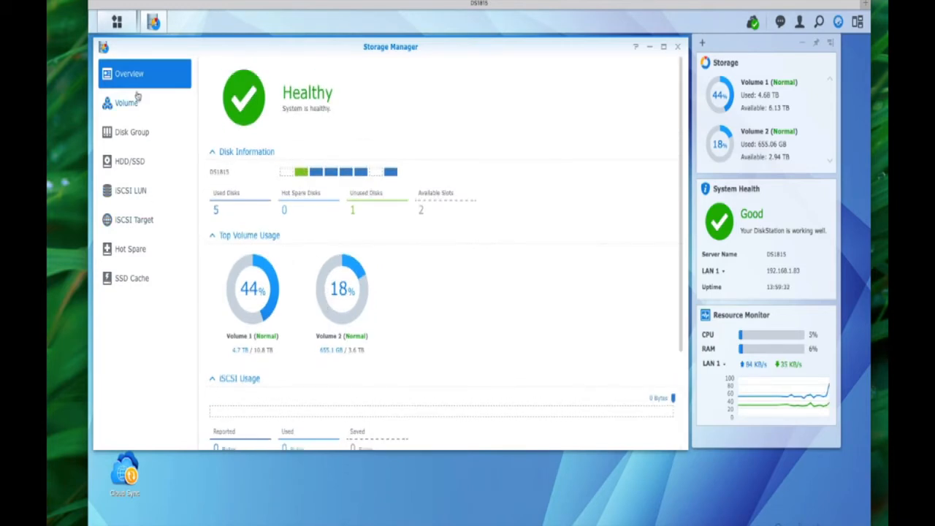
click(126, 102)
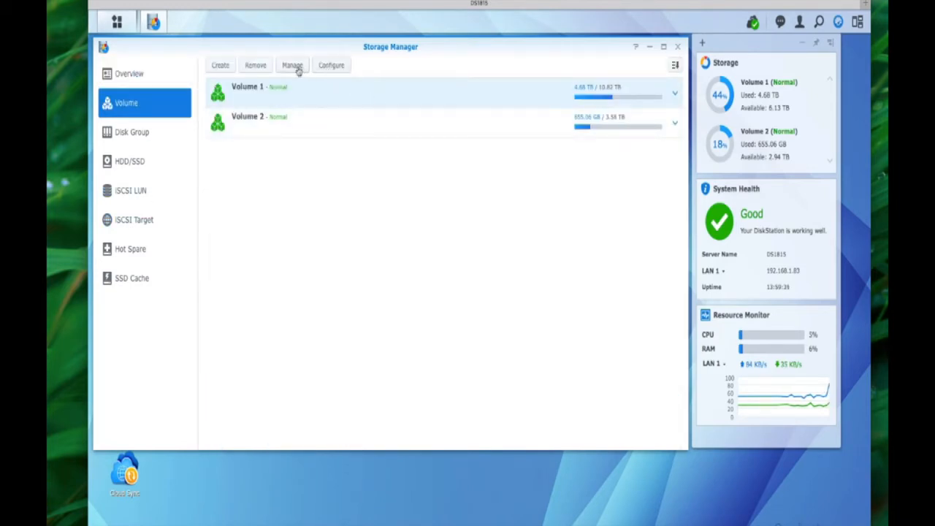
Expand Volume 1 with Disk 2 to about 14.54 TB, accepting the erase warning.
click(293, 64)
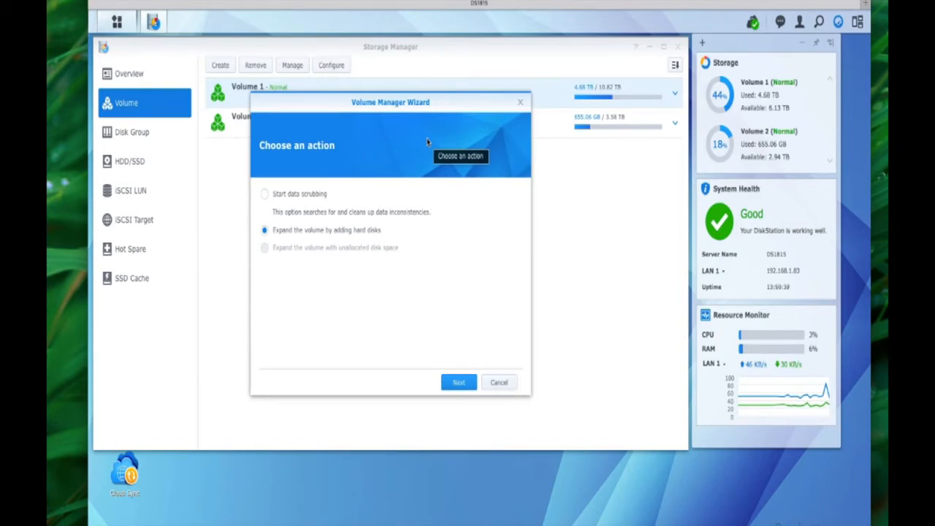
mouse_move(504, 383)
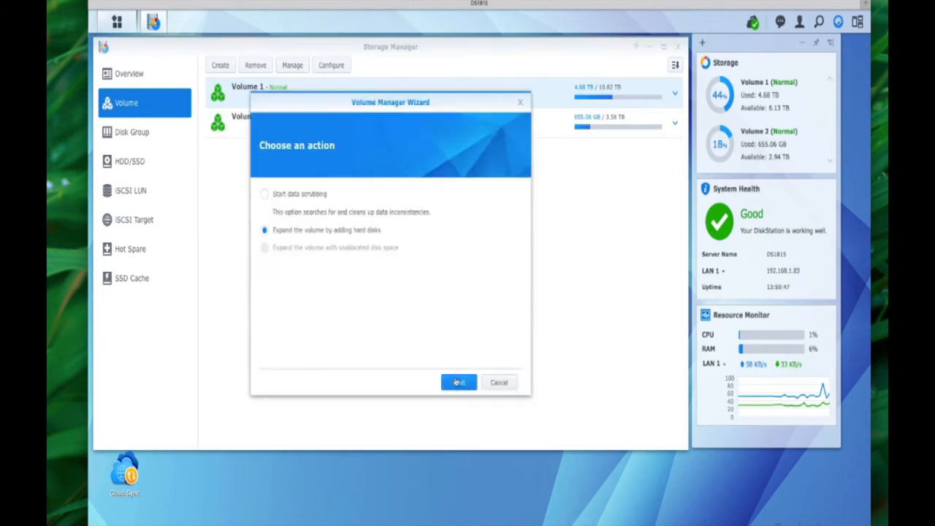
click(458, 382)
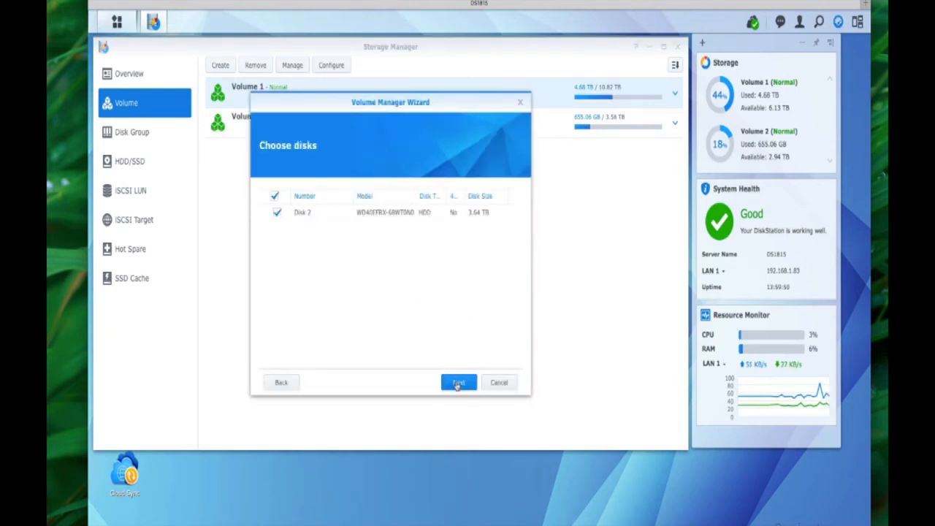
click(459, 382)
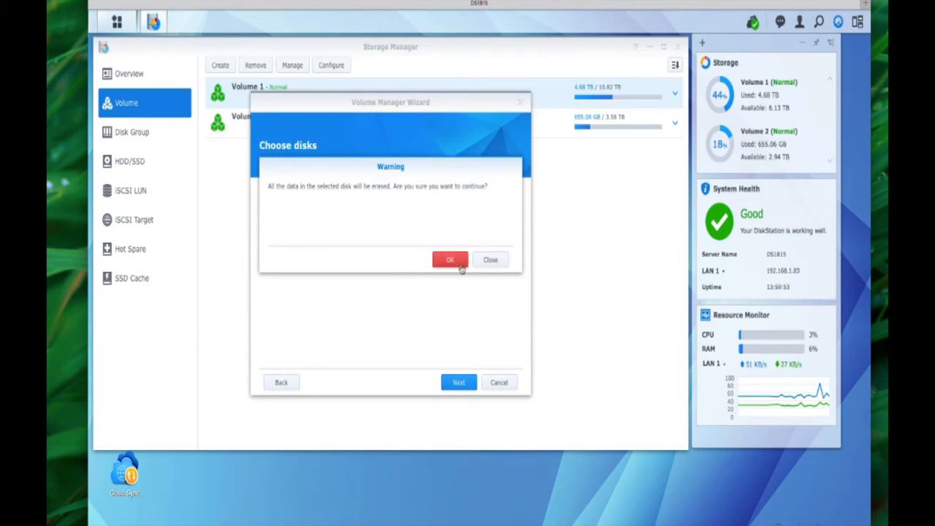
click(451, 260)
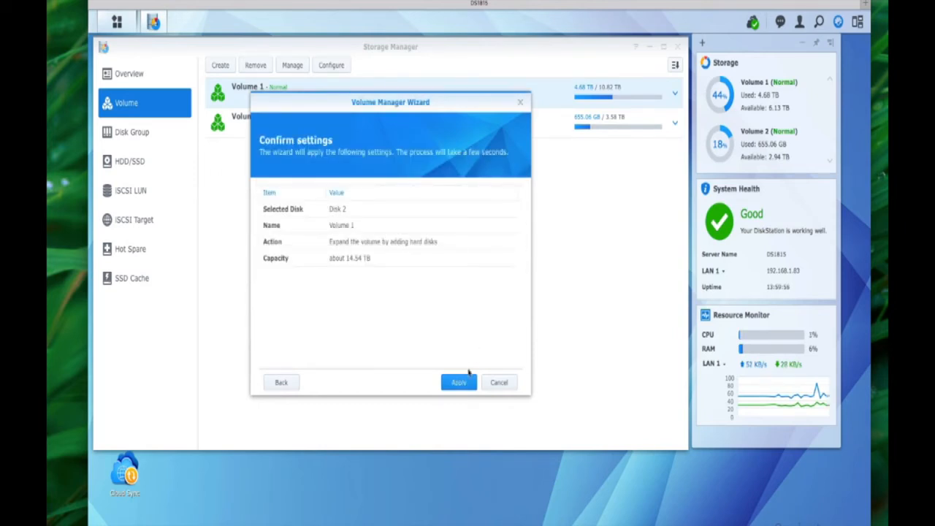
click(459, 382)
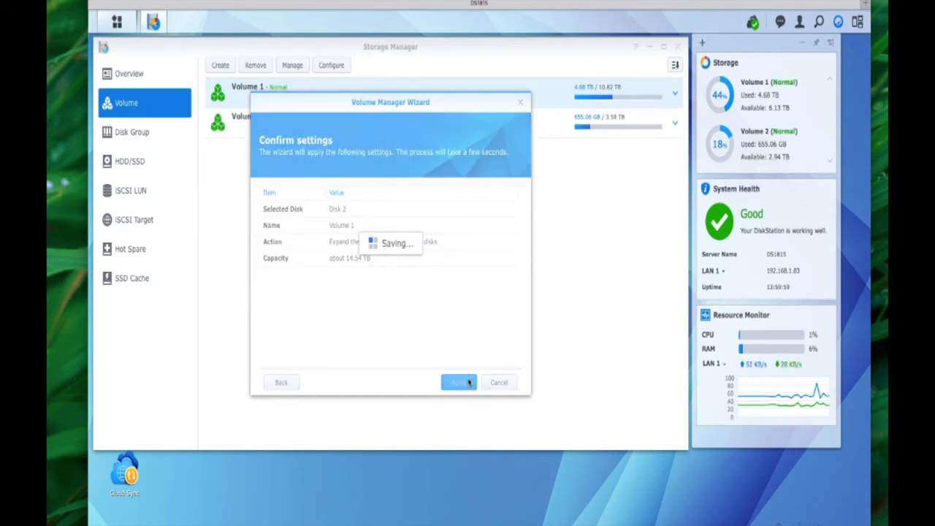
click(459, 382)
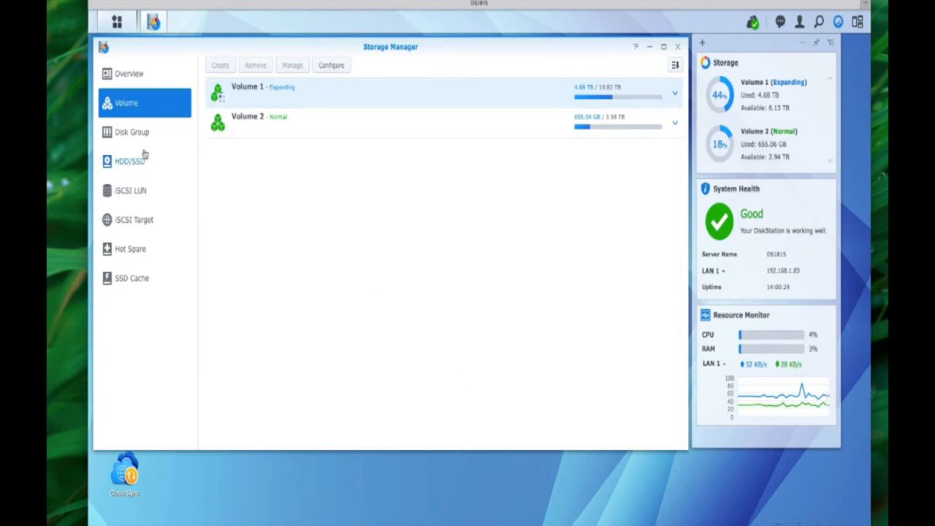
Review the disk list, then the overview showing six used disks and Volume 1 expanding.
click(130, 161)
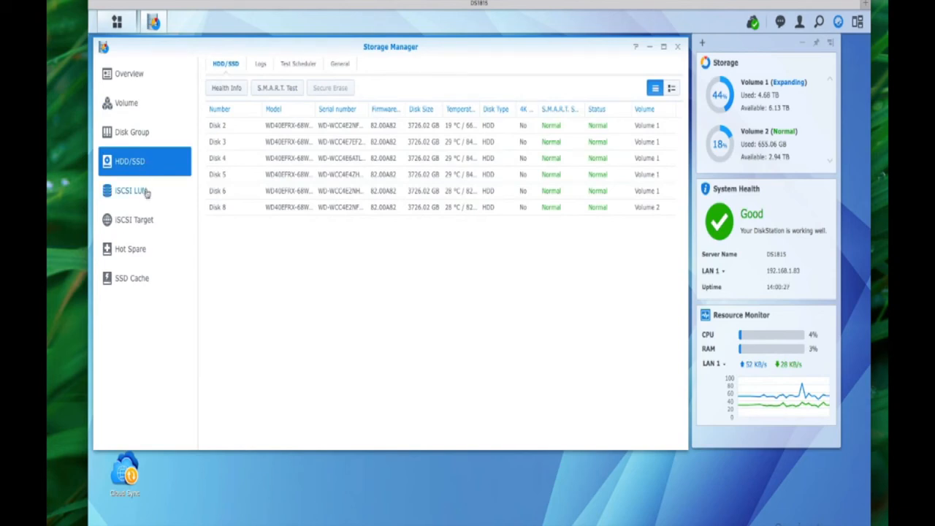
mouse_move(147, 233)
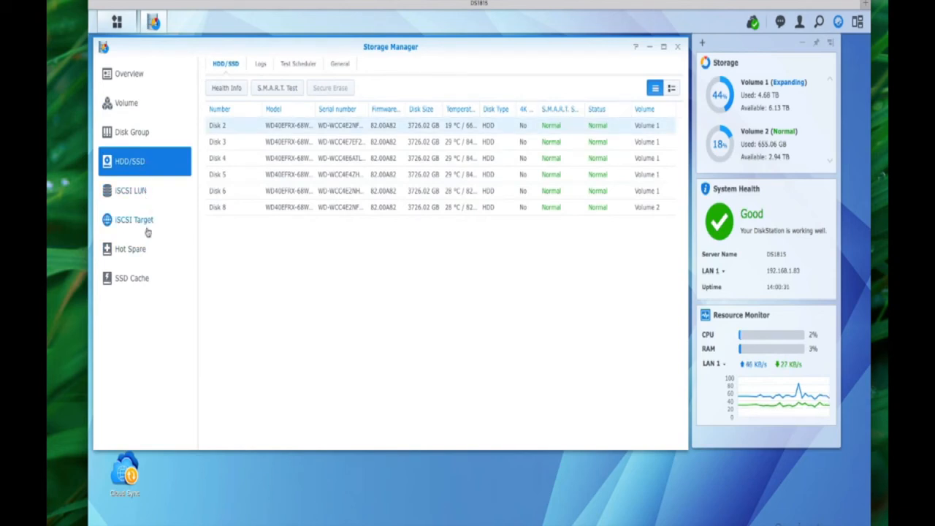
mouse_move(146, 161)
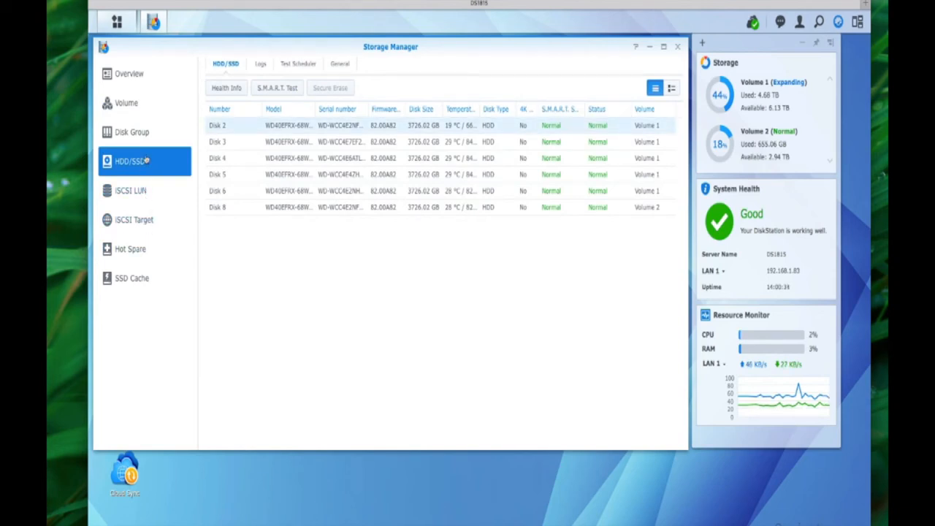
mouse_move(147, 251)
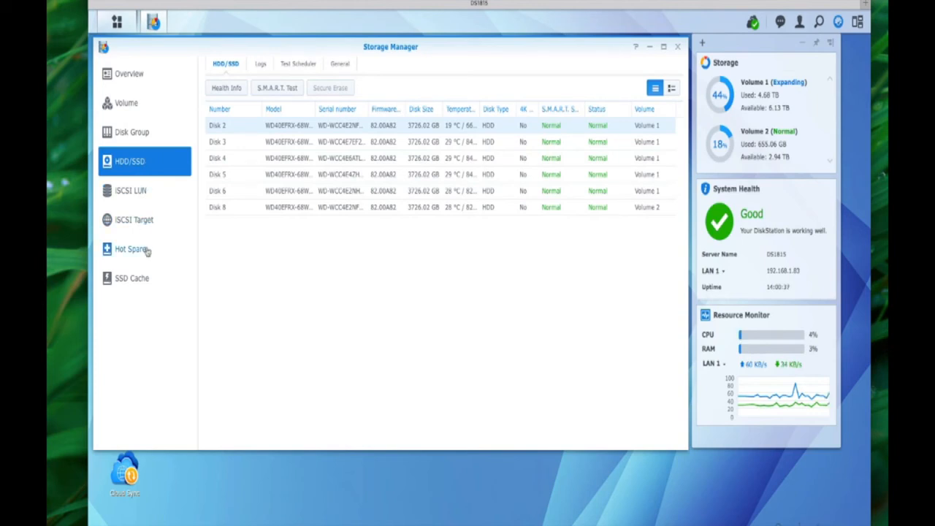
click(130, 73)
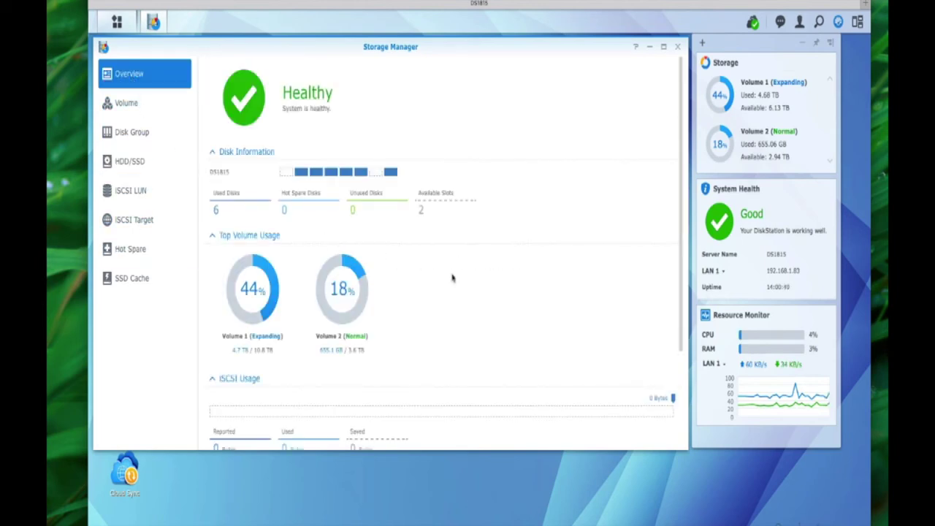